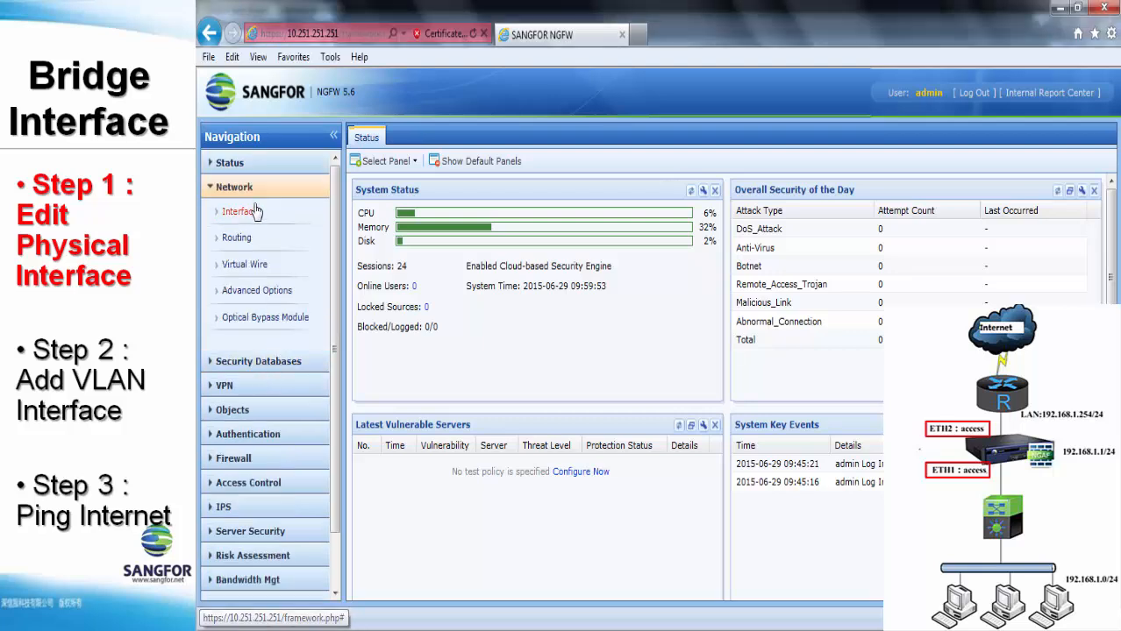
- Open the network interfaces page and start editing physical interface eth1
click(238, 212)
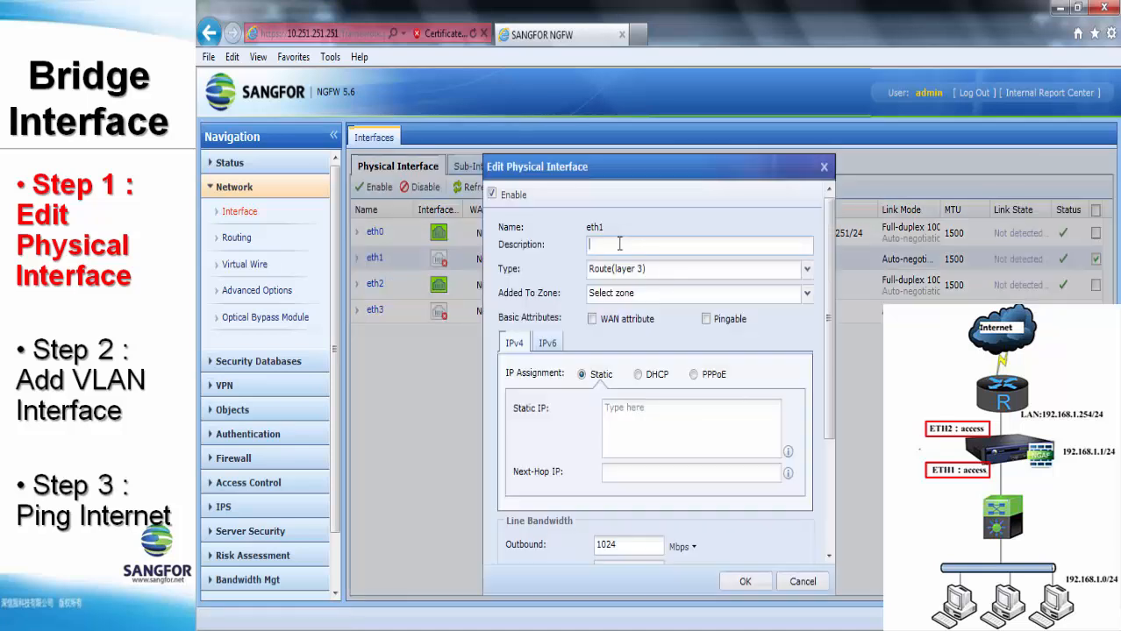
- Describe eth1 as 'Connnect to LAN', set it to Bridge (layer 2), and begin adding a zone
text(Connnec)
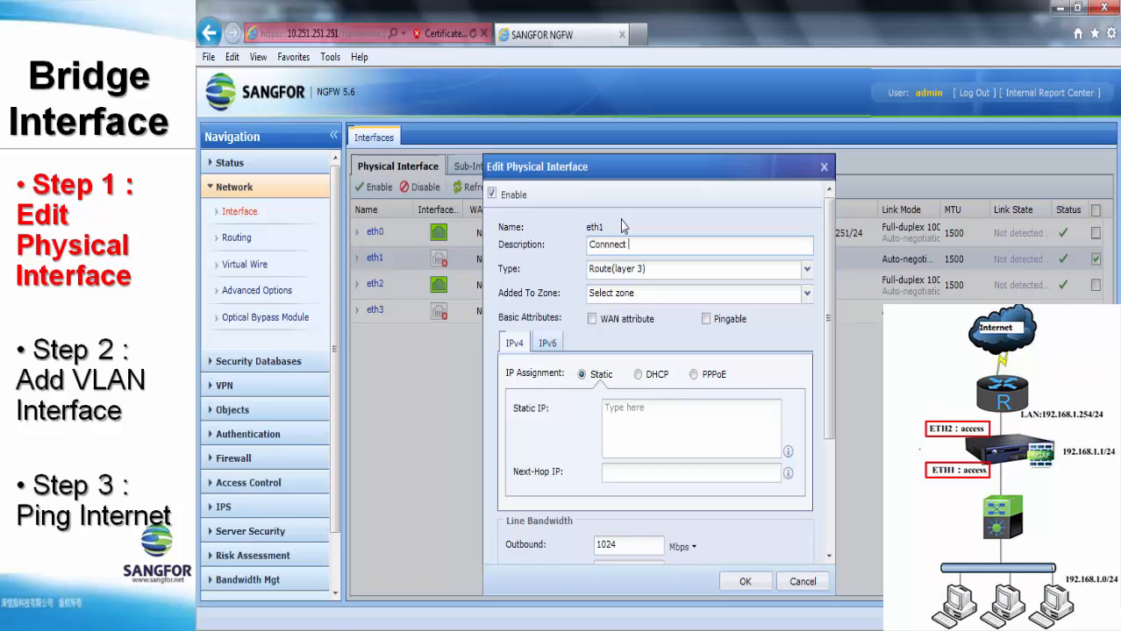
text(to LAN)
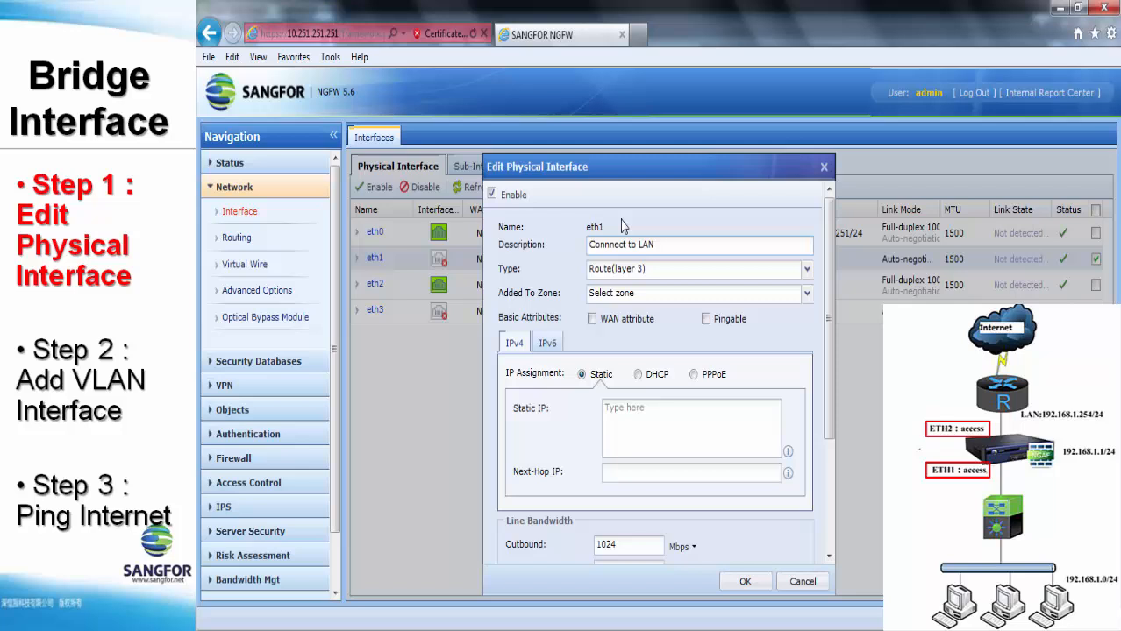
click(800, 269)
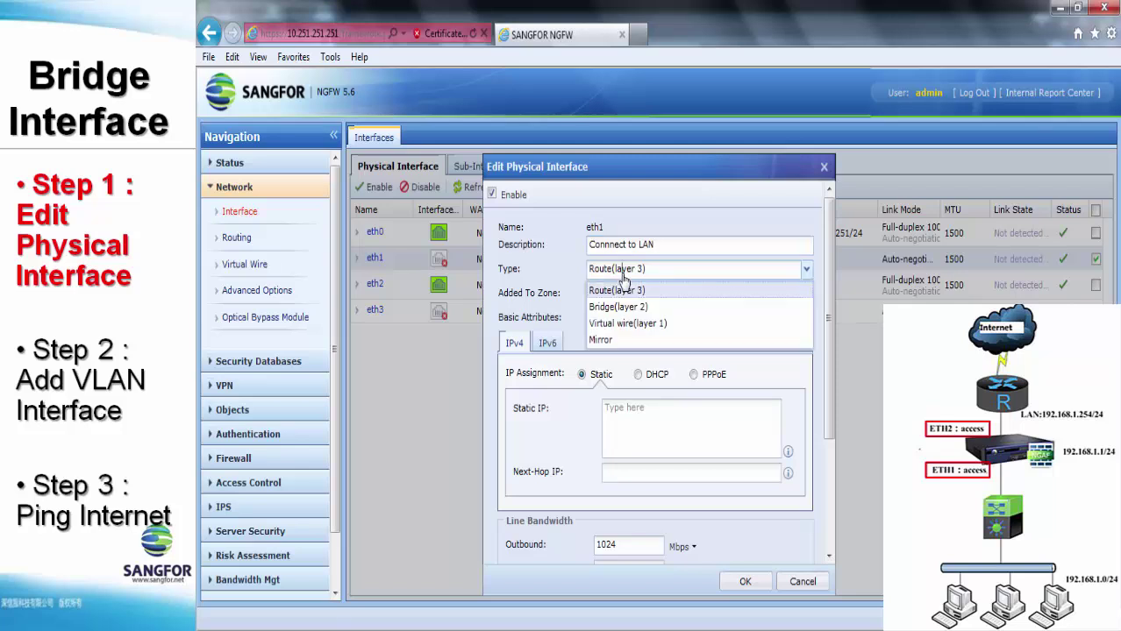
mouse_move(617, 307)
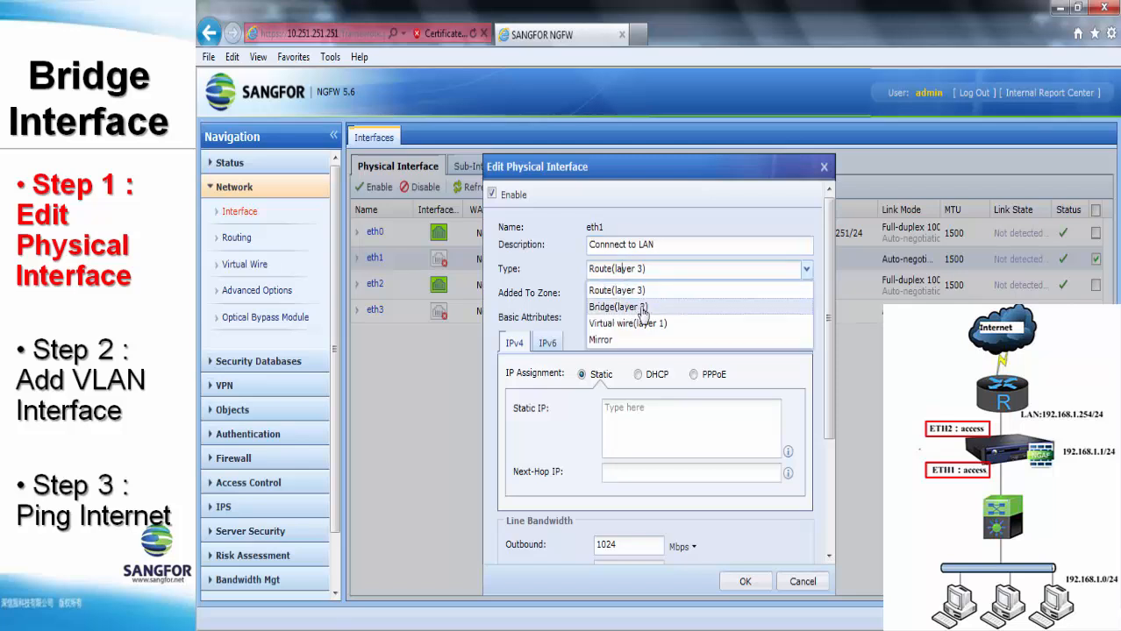
click(616, 306)
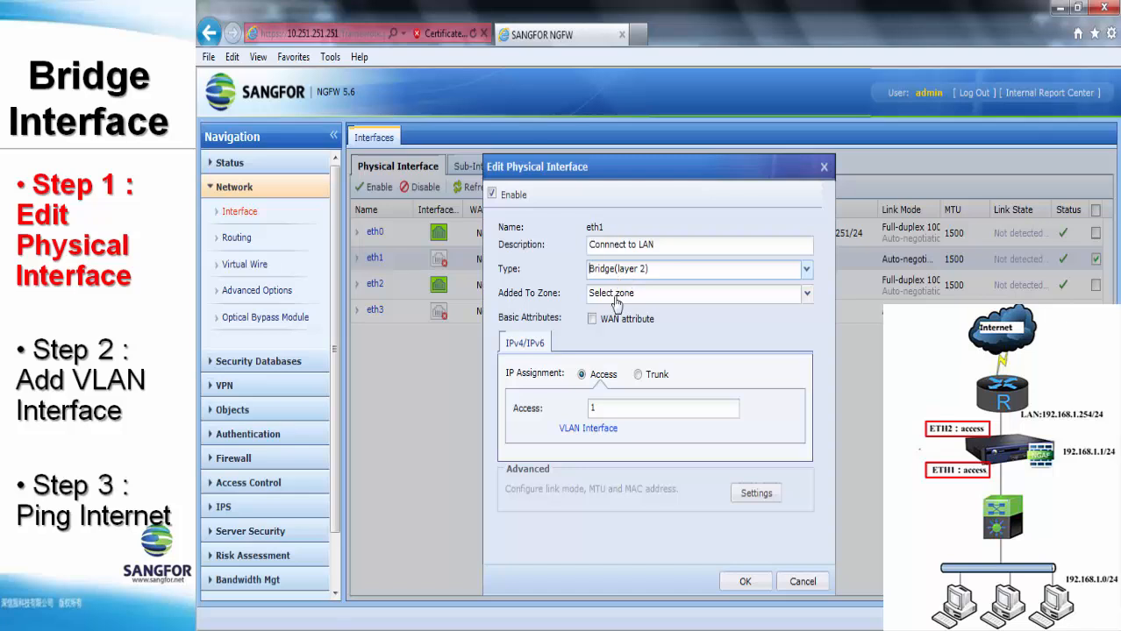
click(803, 293)
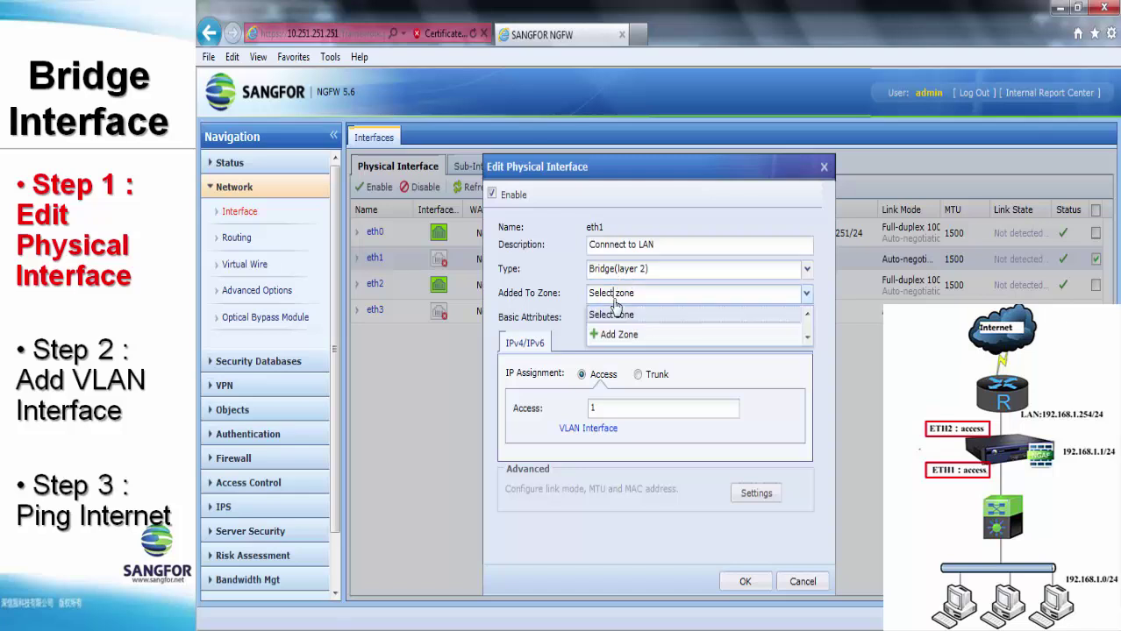
click(617, 334)
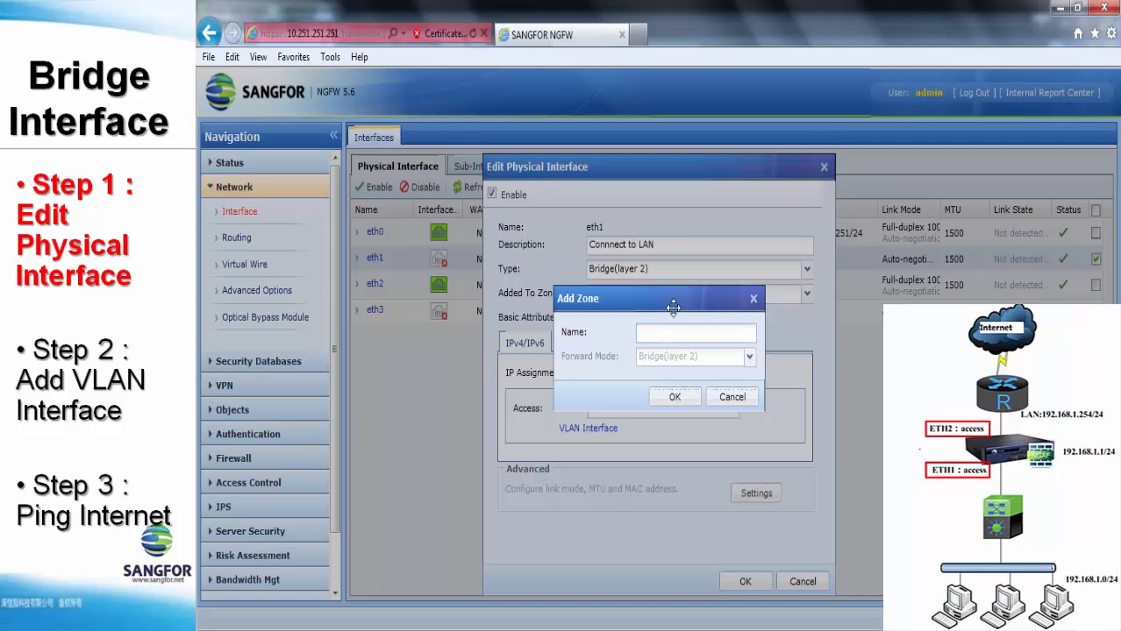
- Create a zone named LAN for eth1
text(LAN)
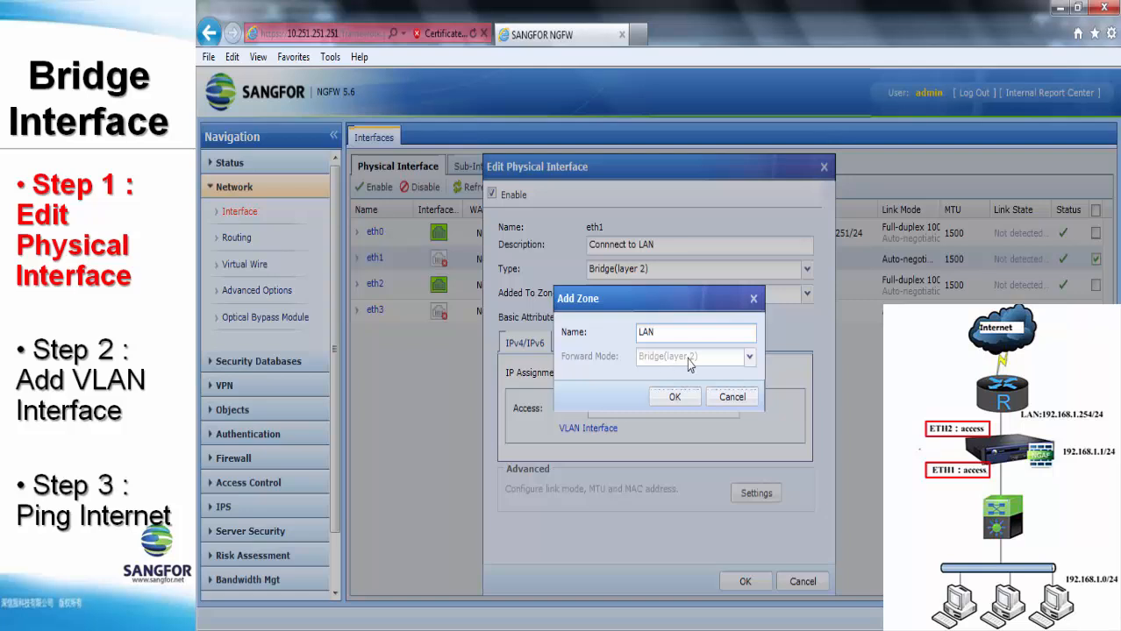
click(675, 397)
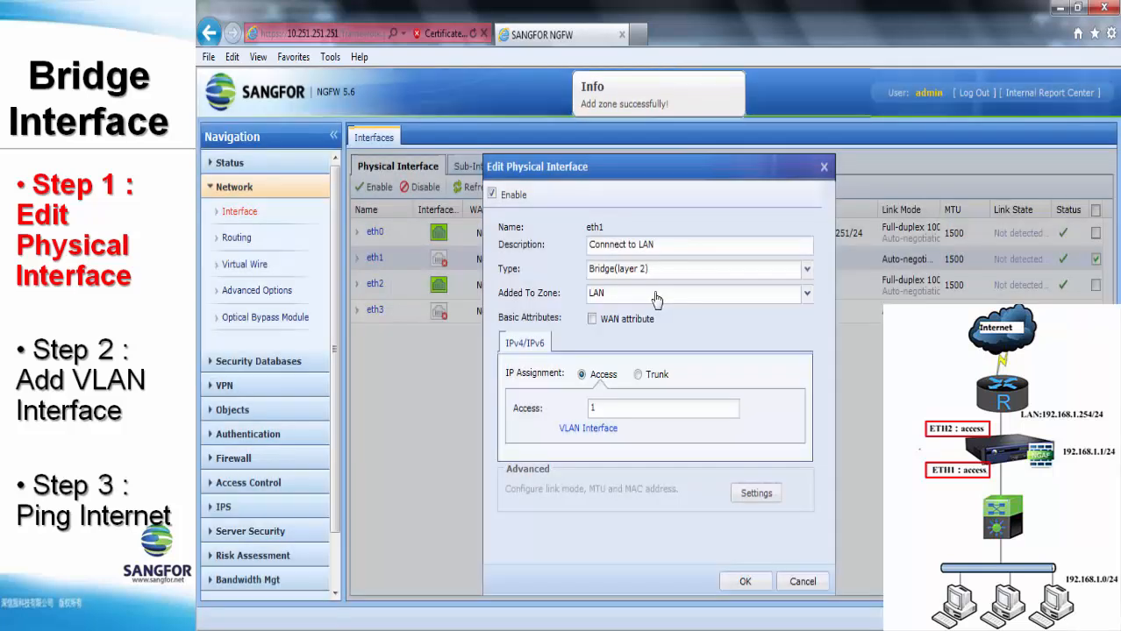
mouse_move(598, 366)
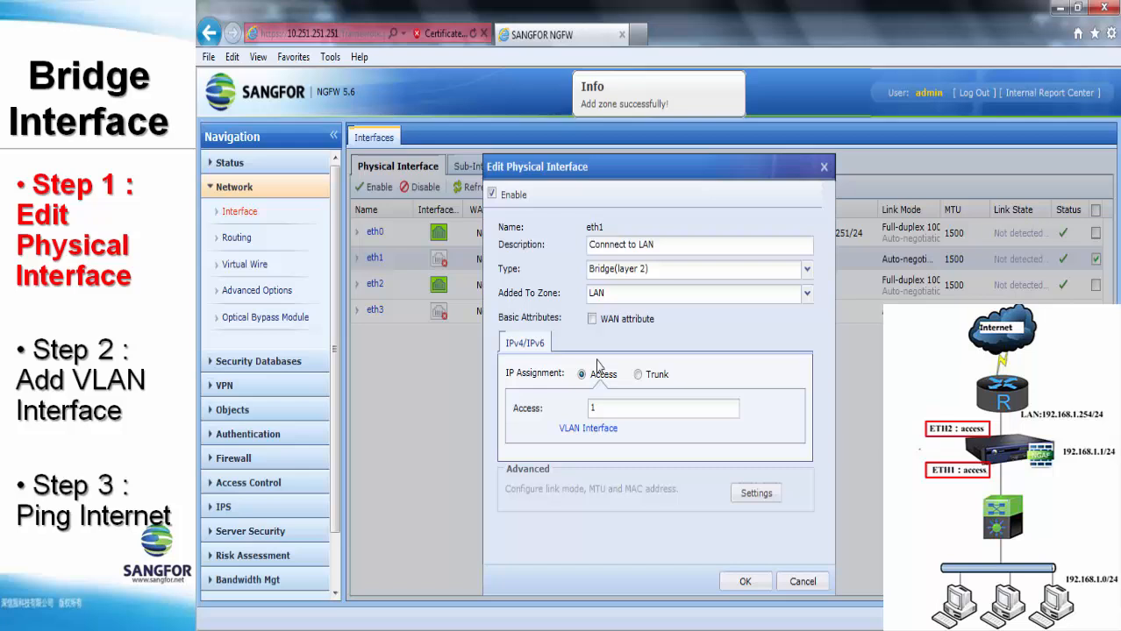
- Preview the trunk options, then save eth1 in access mode on VLAN 1
click(662, 408)
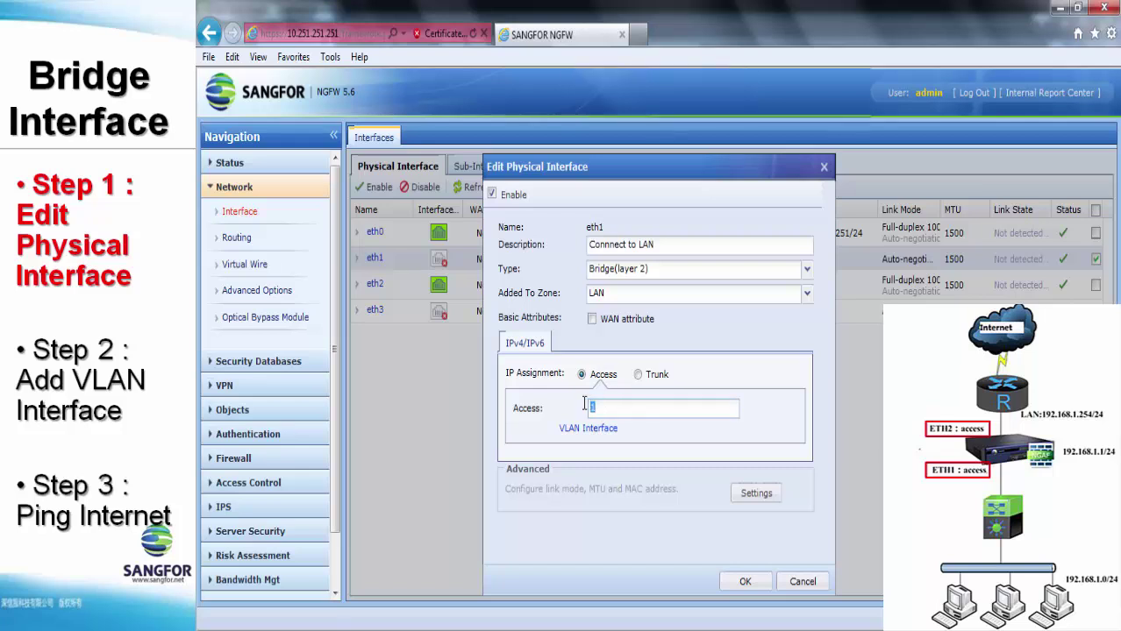
click(638, 374)
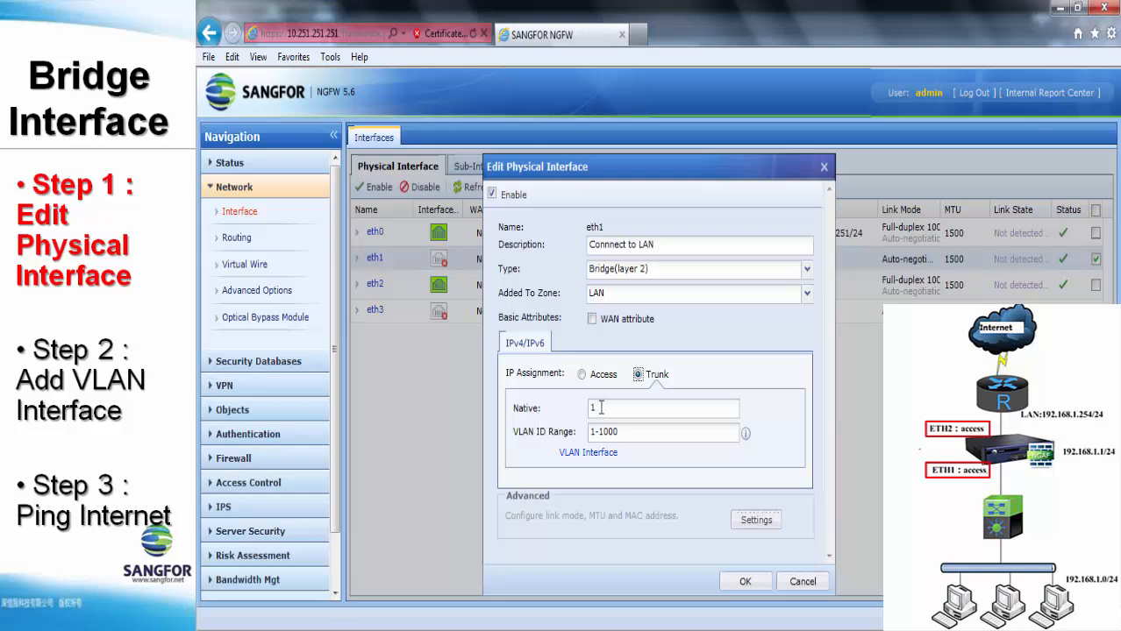
click(662, 431)
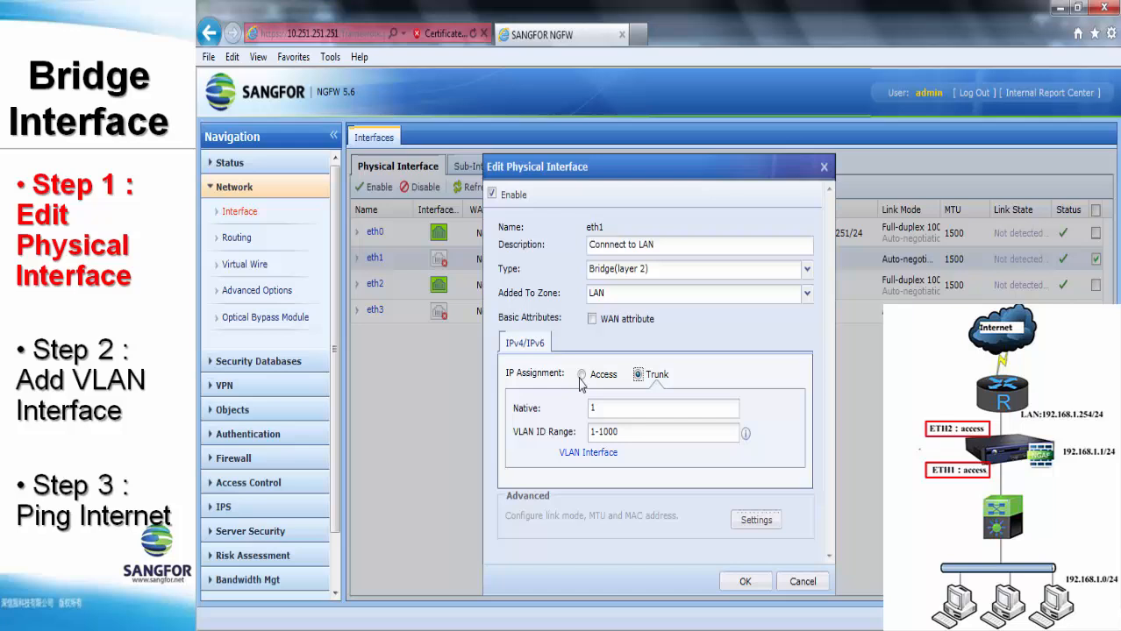
click(581, 375)
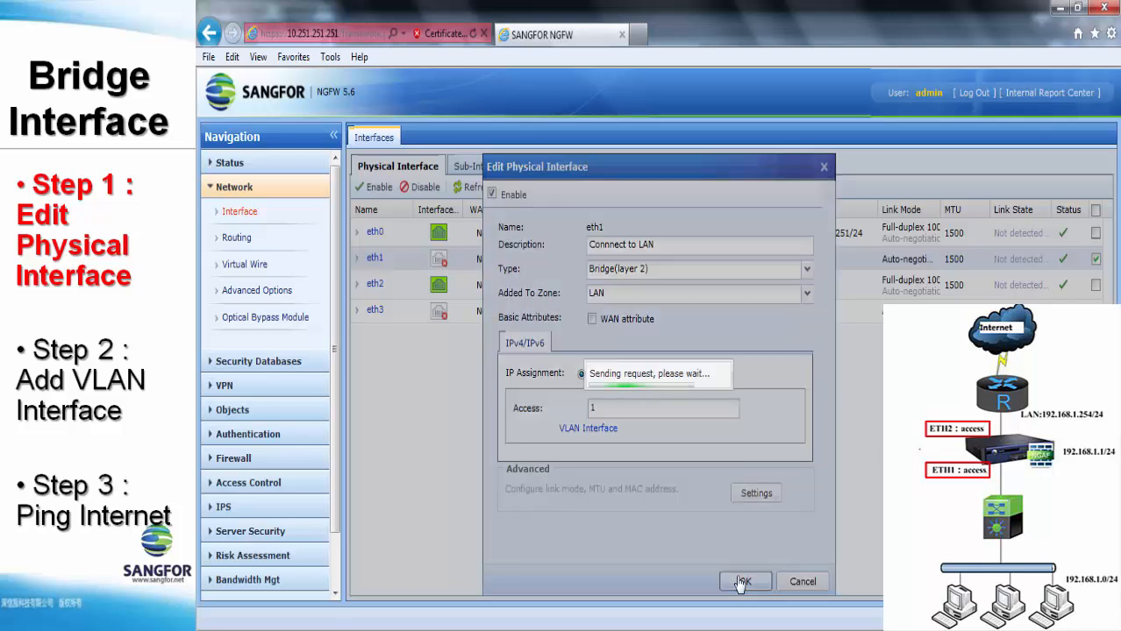
click(744, 581)
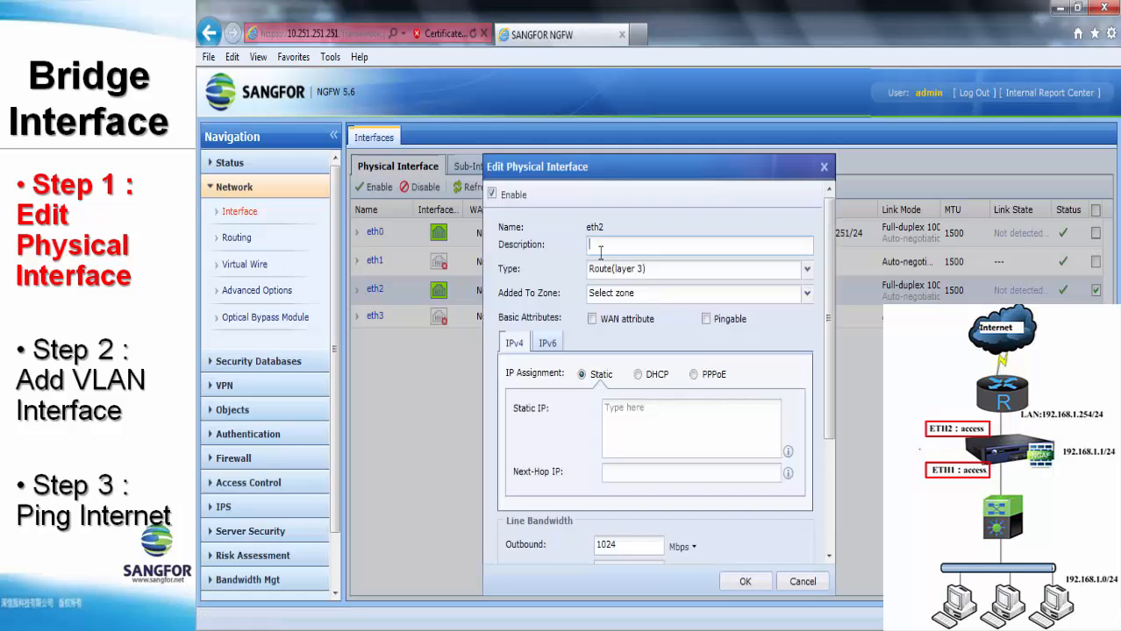
- Describe eth2 as 'Connect to WAN' and set its type to Bridge (layer 2)
text(Connect)
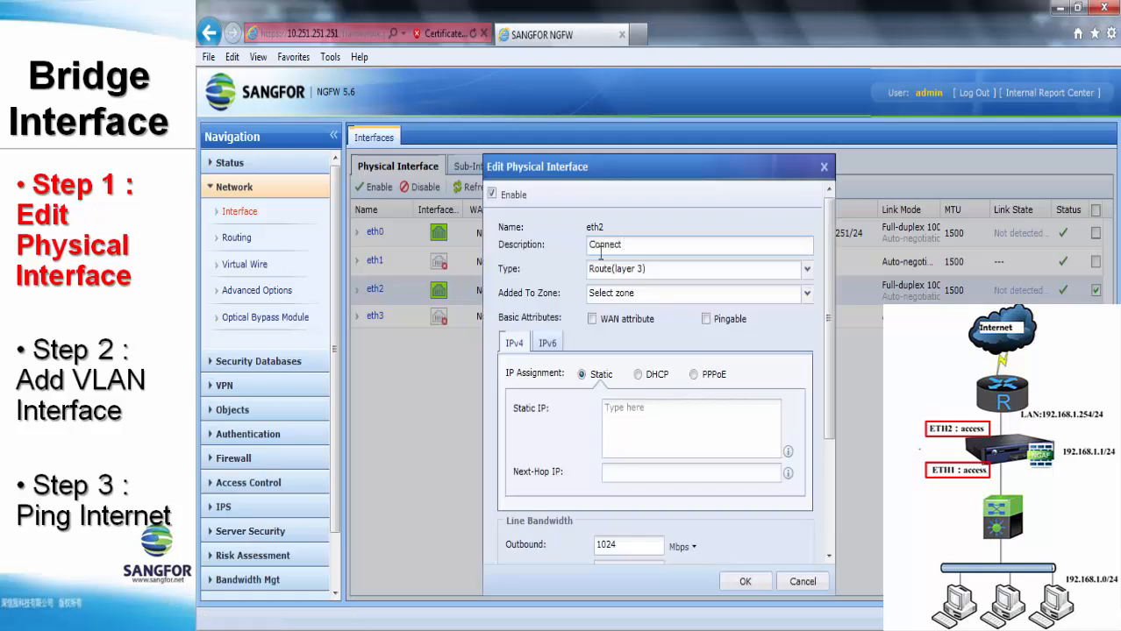
text(to WAN)
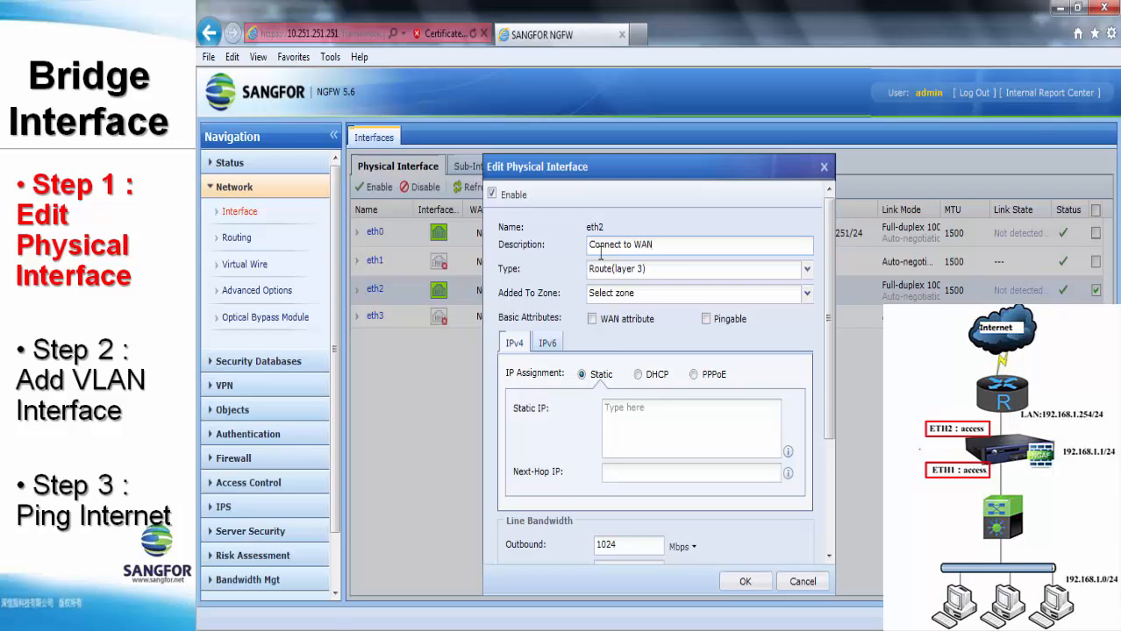
click(804, 269)
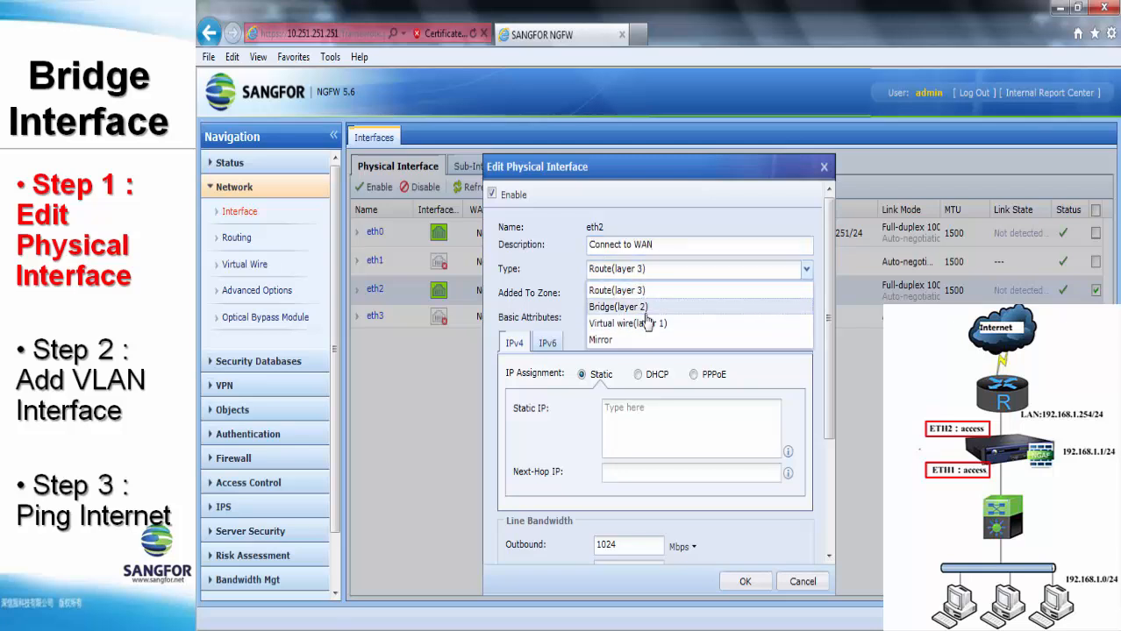
click(618, 307)
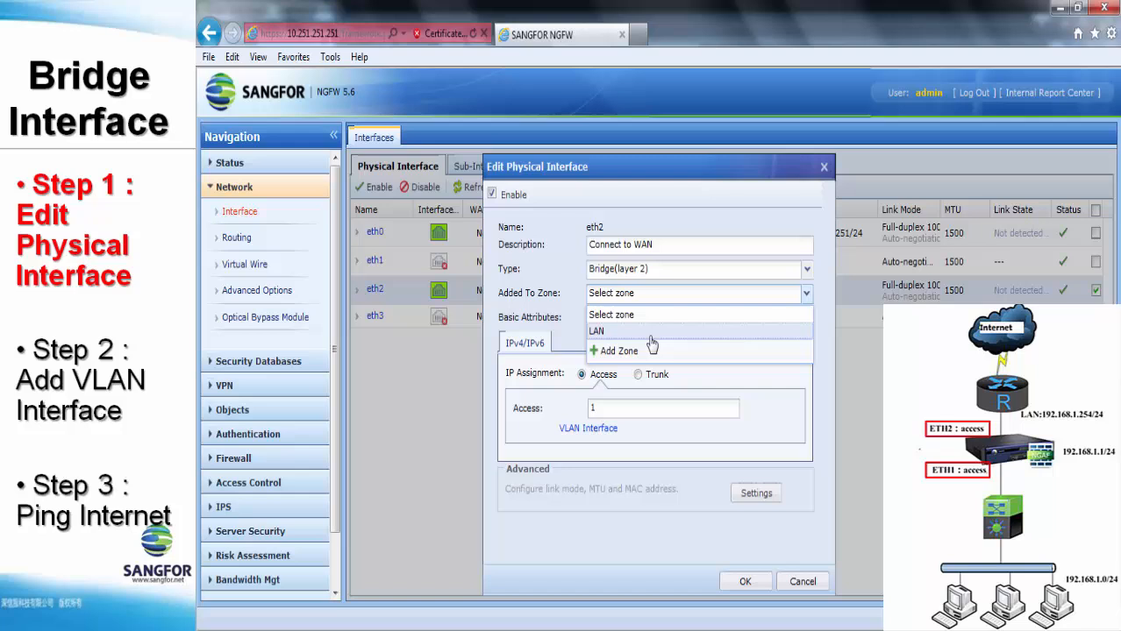
- Put eth2 in a new WAN zone, enable the WAN attribute, and save
click(617, 351)
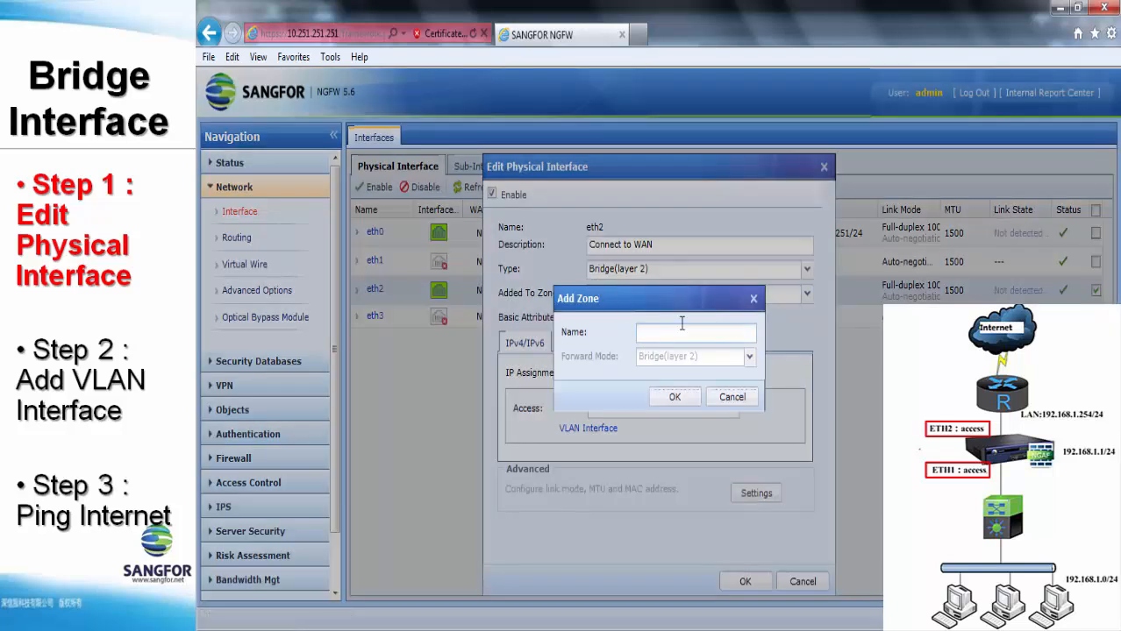
text(WAN)
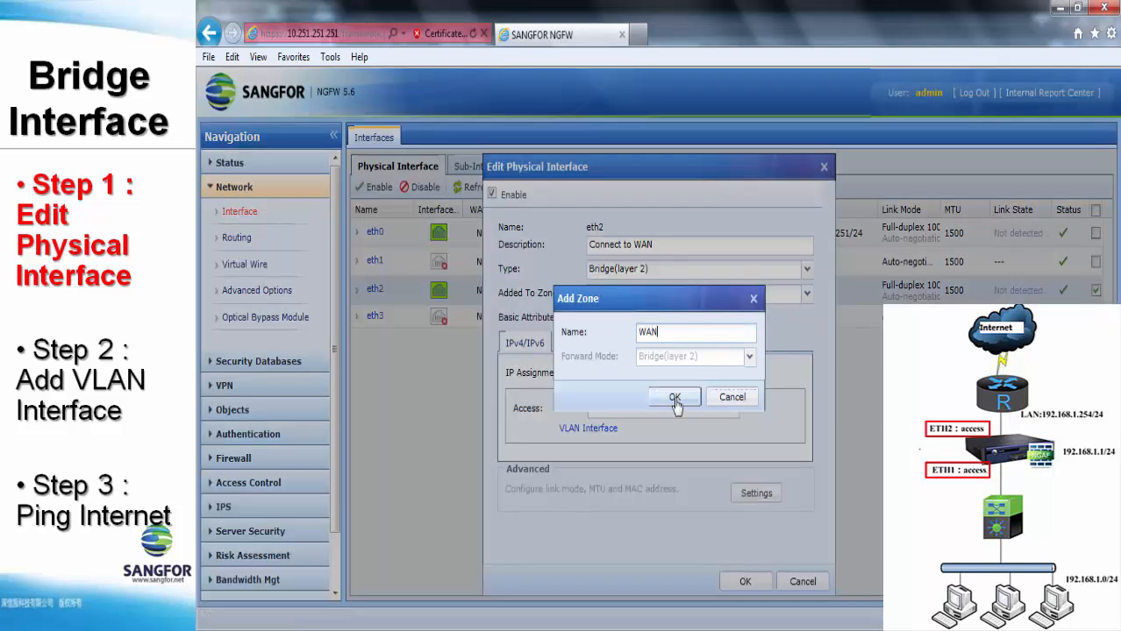
click(674, 397)
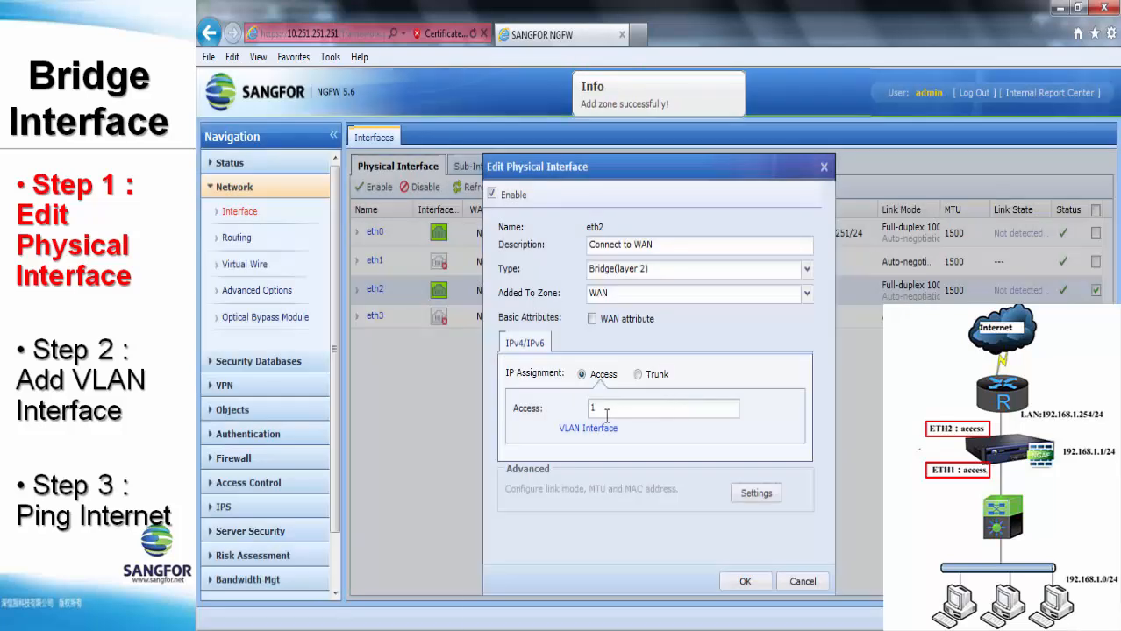
click(592, 318)
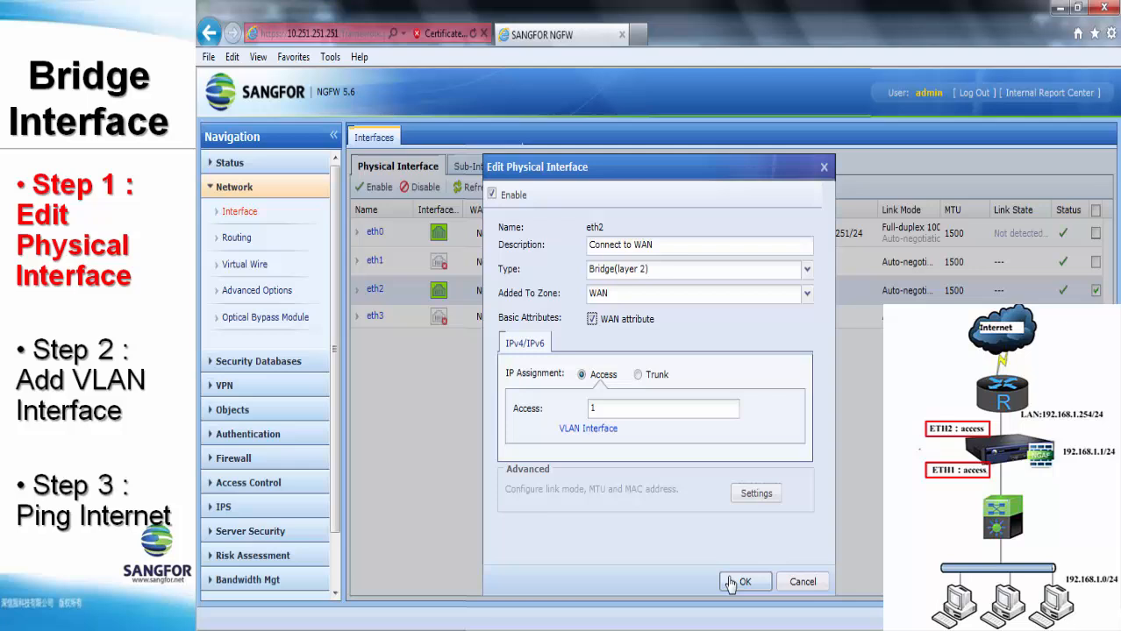
click(745, 581)
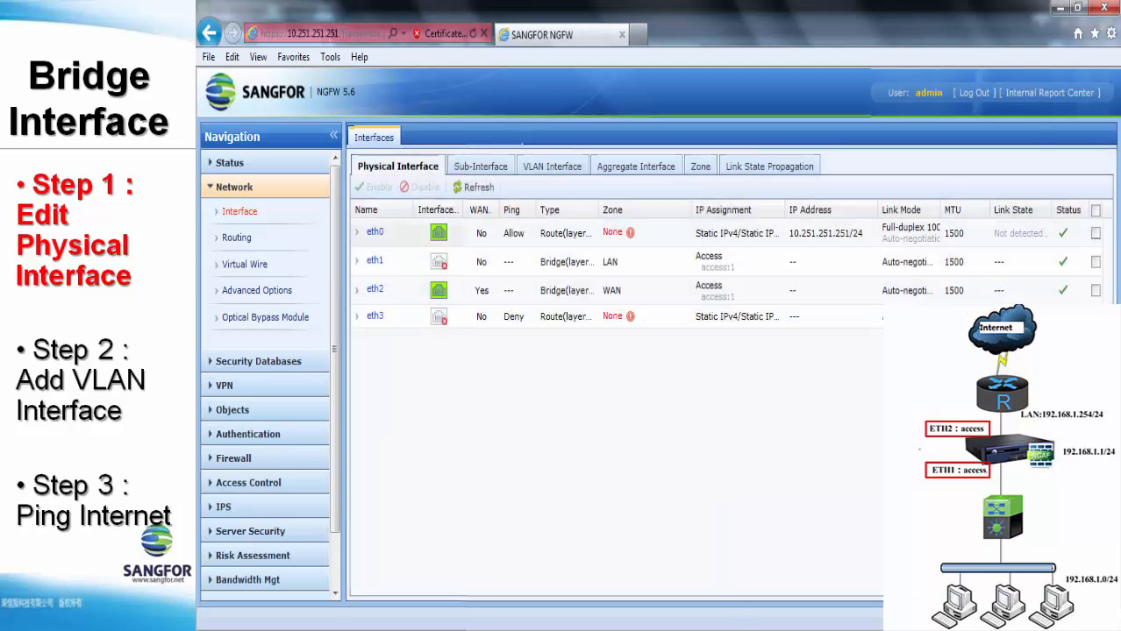
- Start adding a new VLAN interface with VLAN ID 1
click(544, 165)
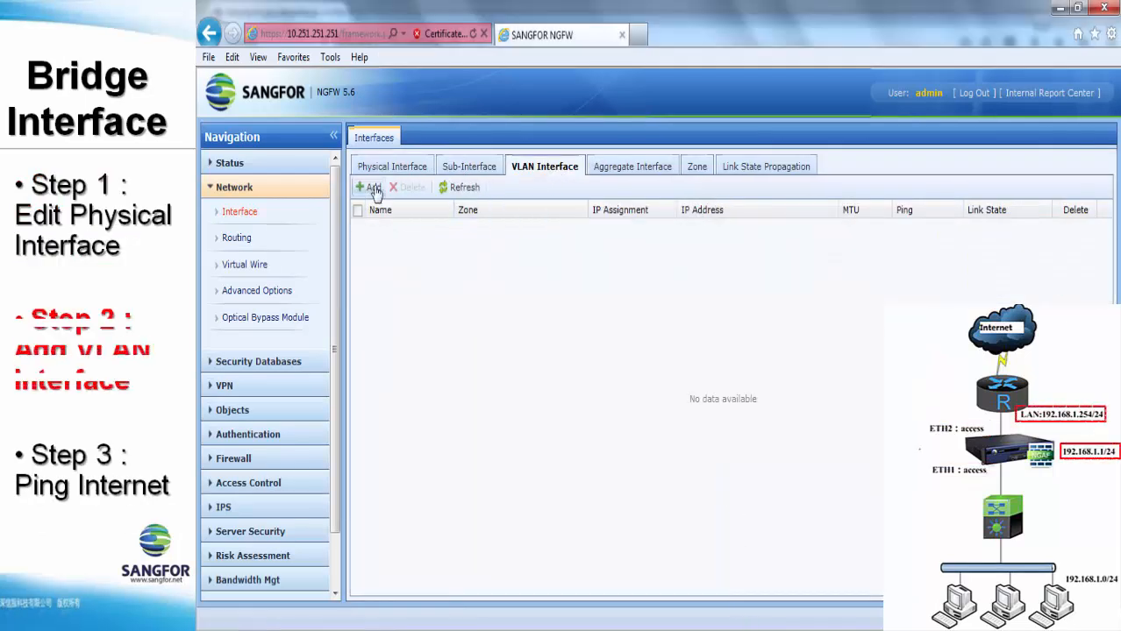
click(369, 186)
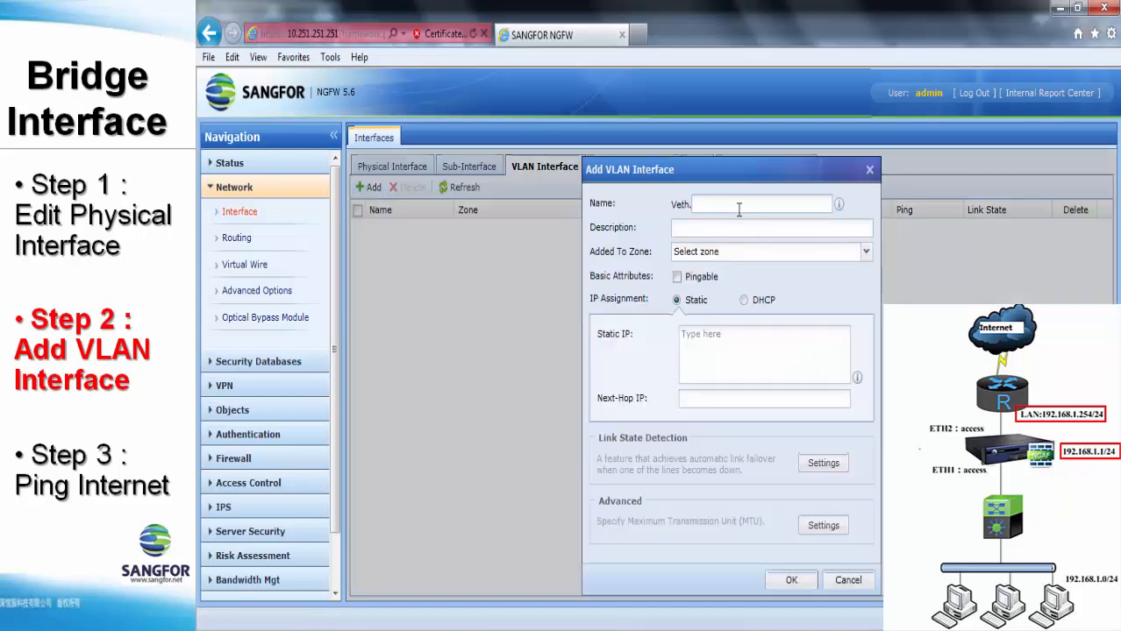
text(1)
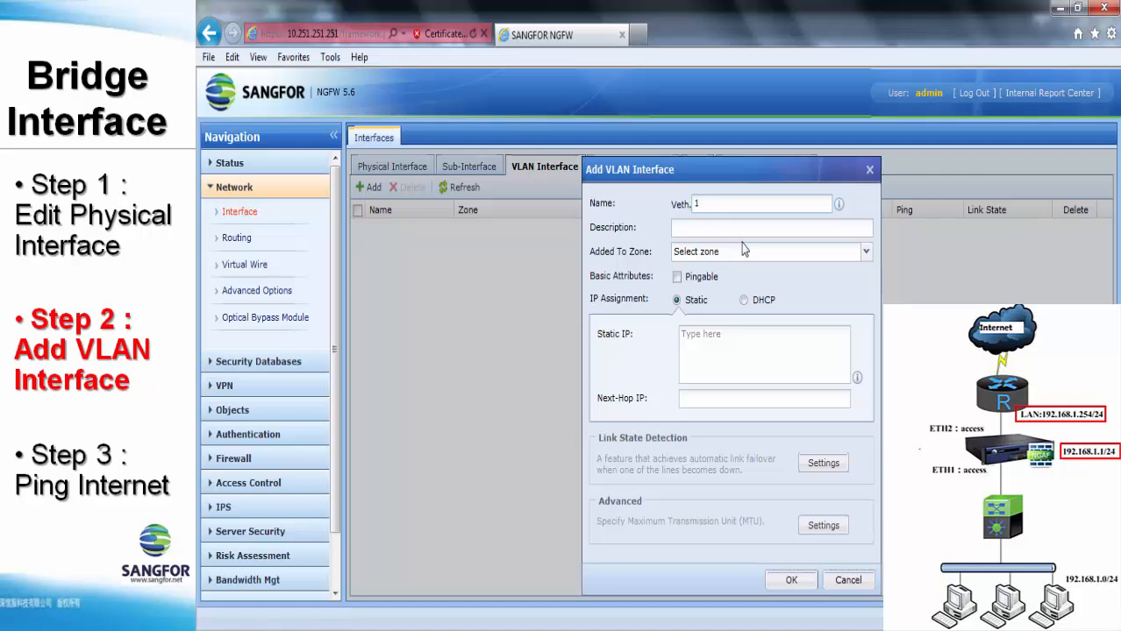
- Create a zone named VLAN1 and assign the VLAN interface to it
click(864, 252)
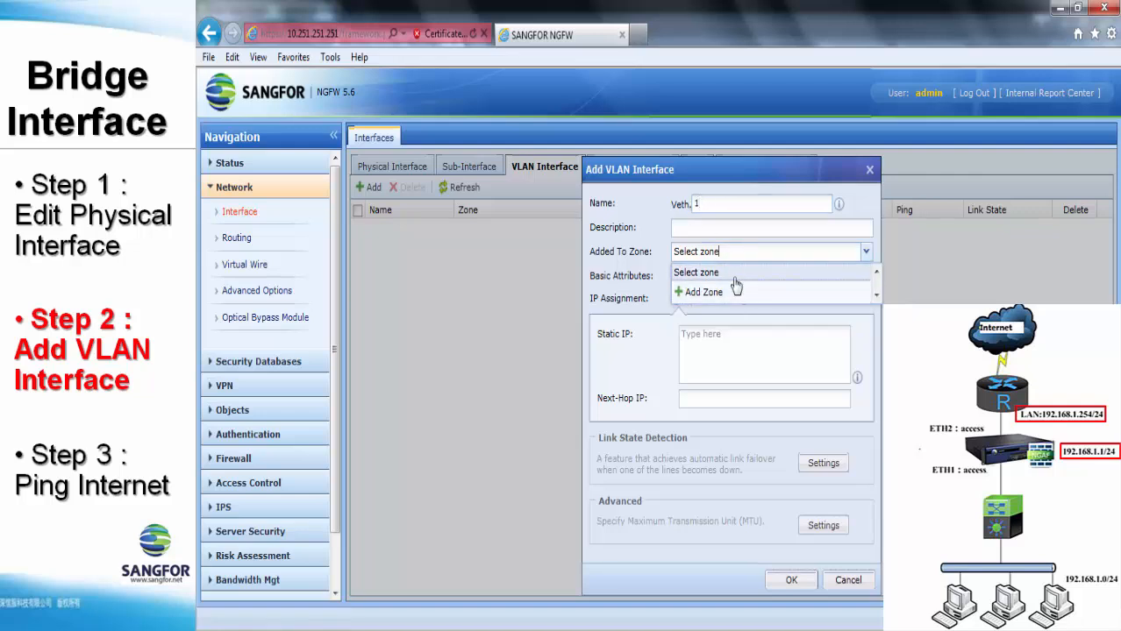
click(701, 292)
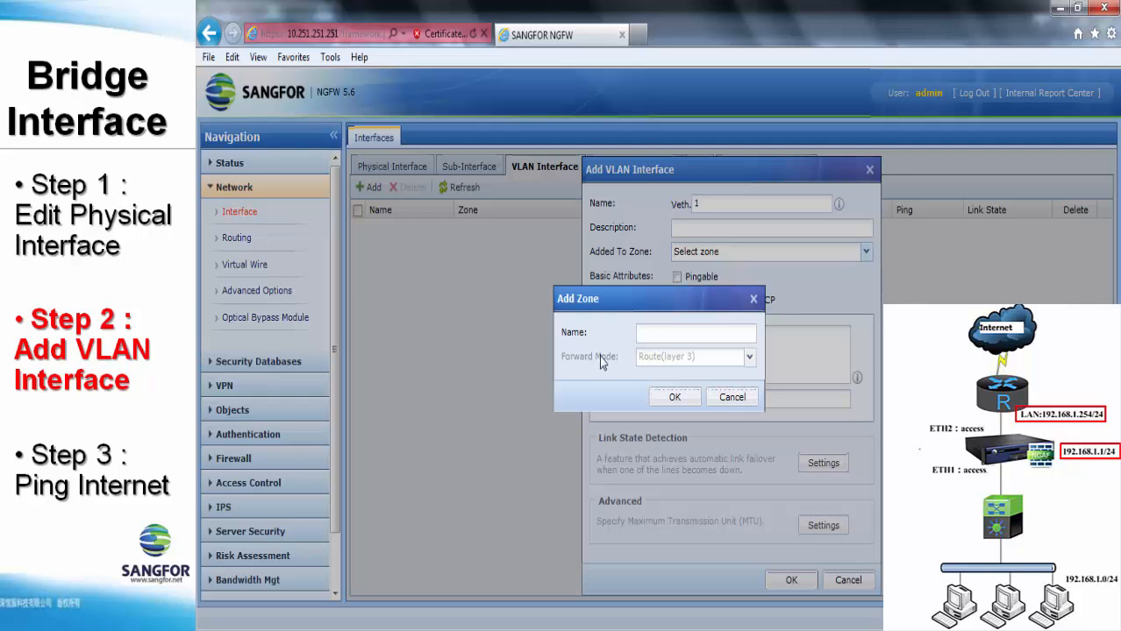
mouse_move(663, 368)
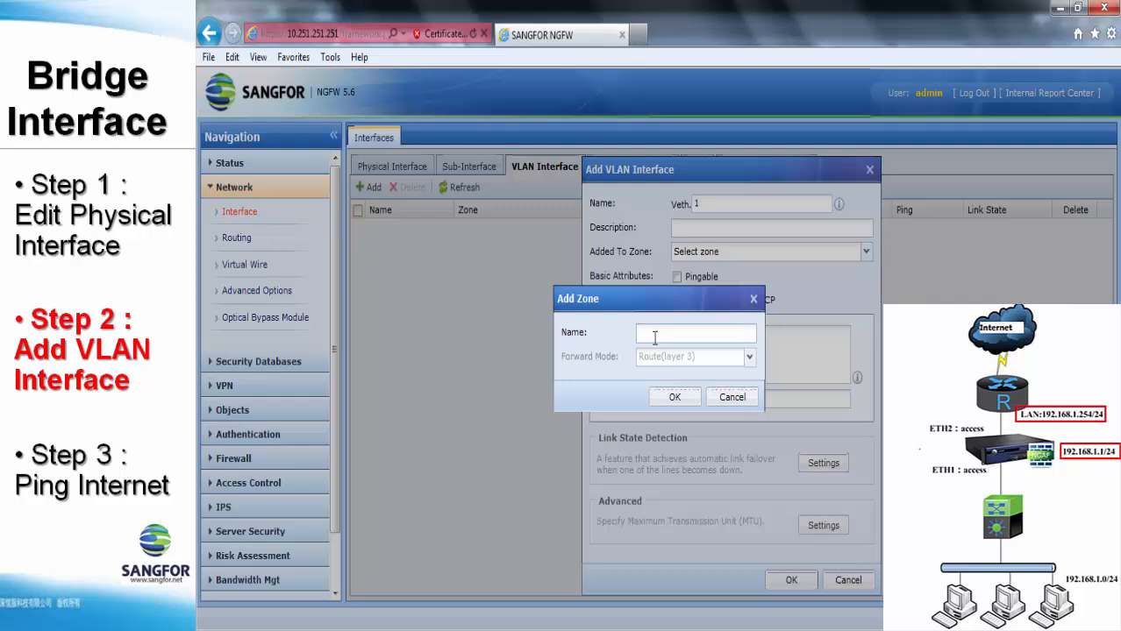
text(VLAN1)
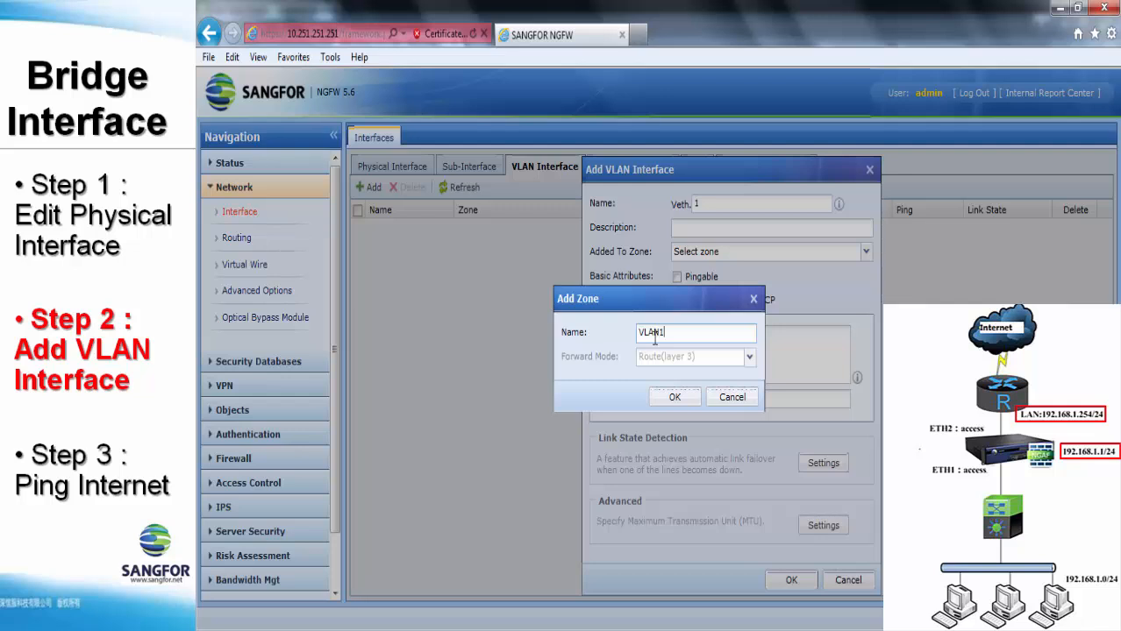
click(675, 396)
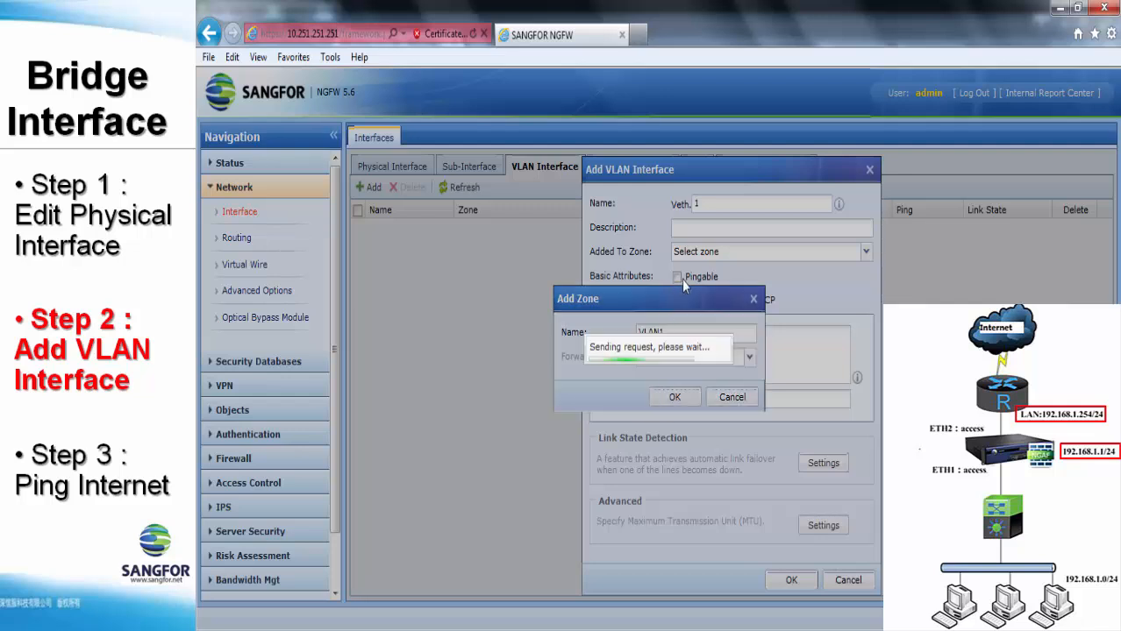
click(674, 396)
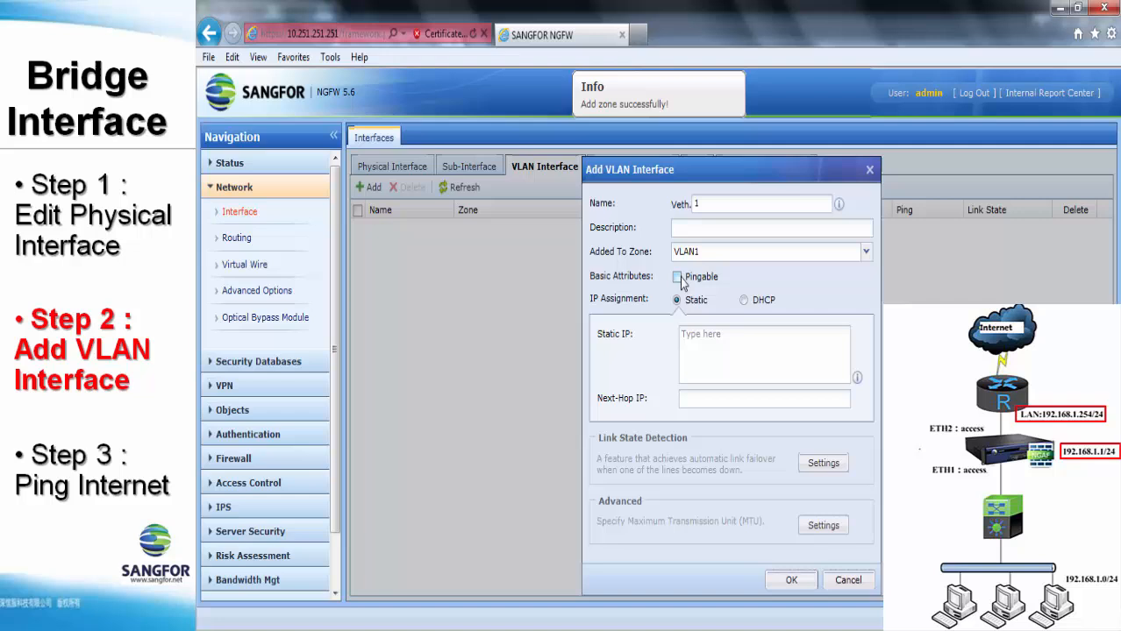
- Make Veth.1 pingable and give it static IP 192.168.1.1/24
click(676, 276)
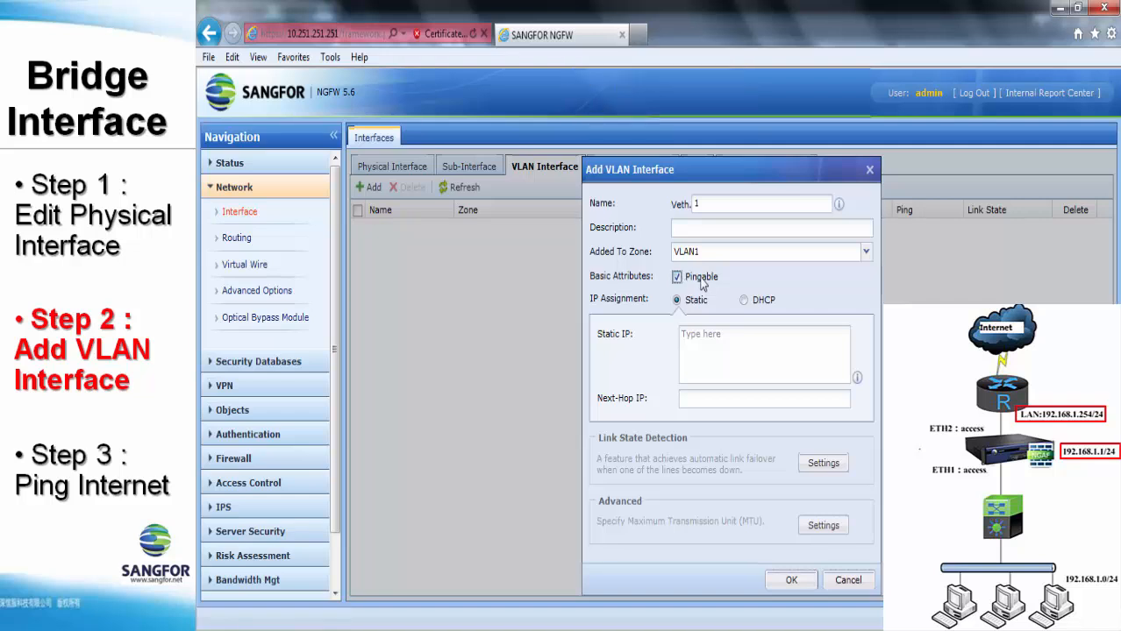
mouse_move(701, 293)
text(1)
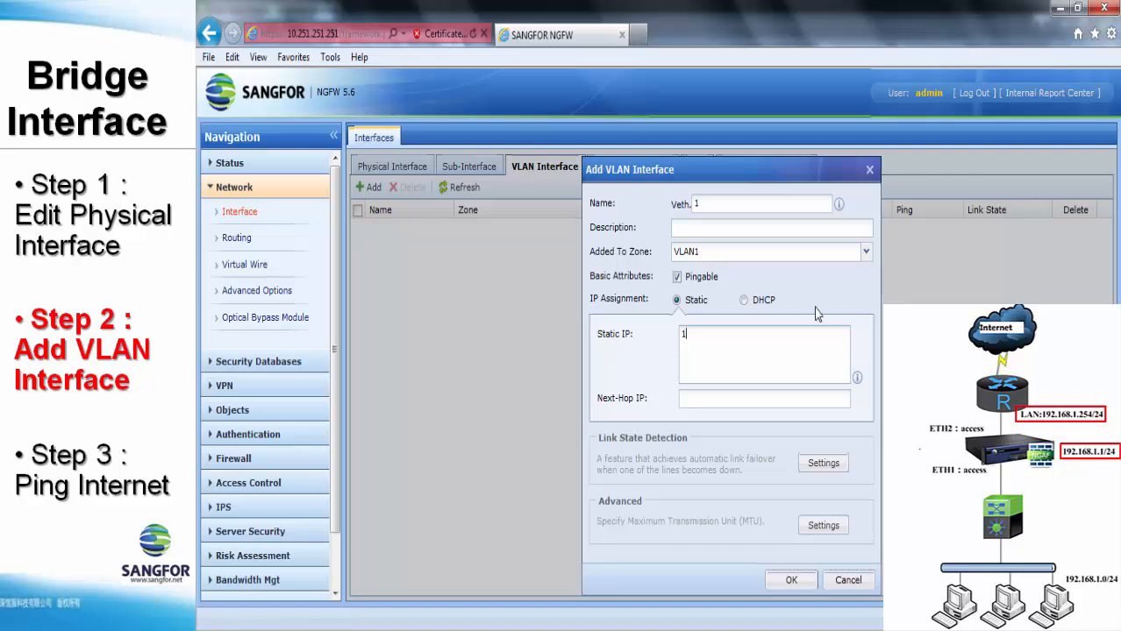
text(92.168.1)
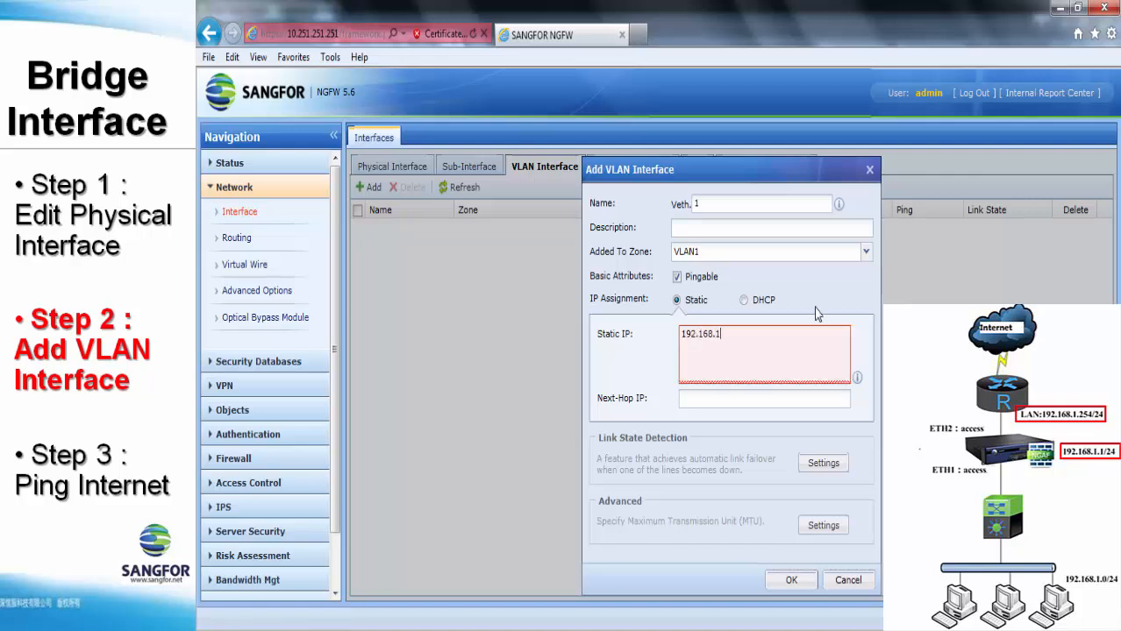
text(.1/)
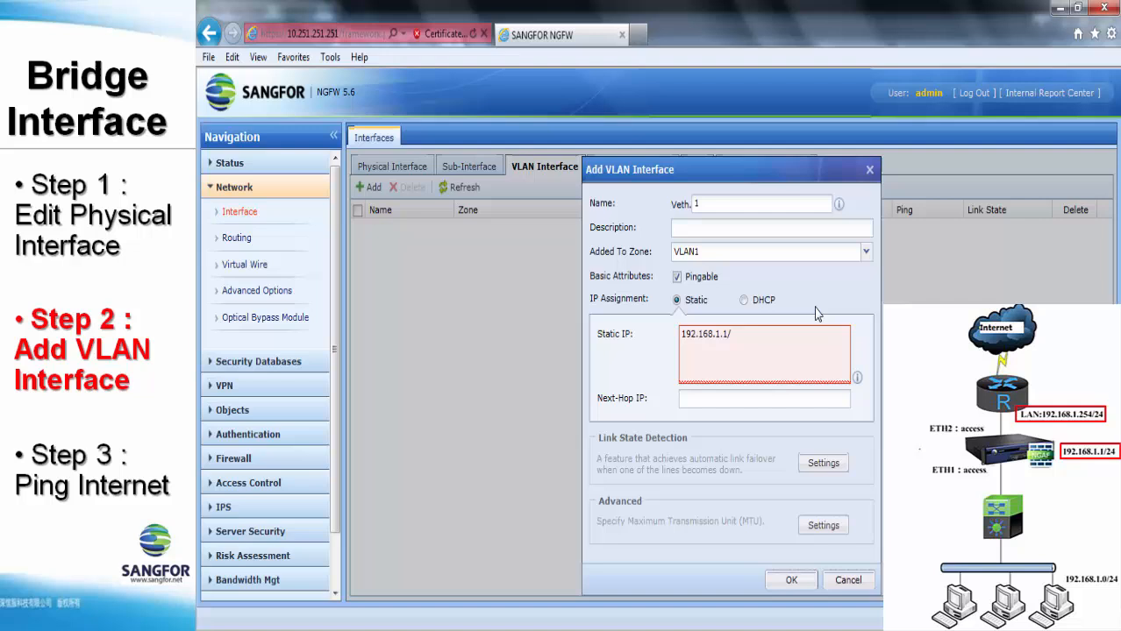
text(24)
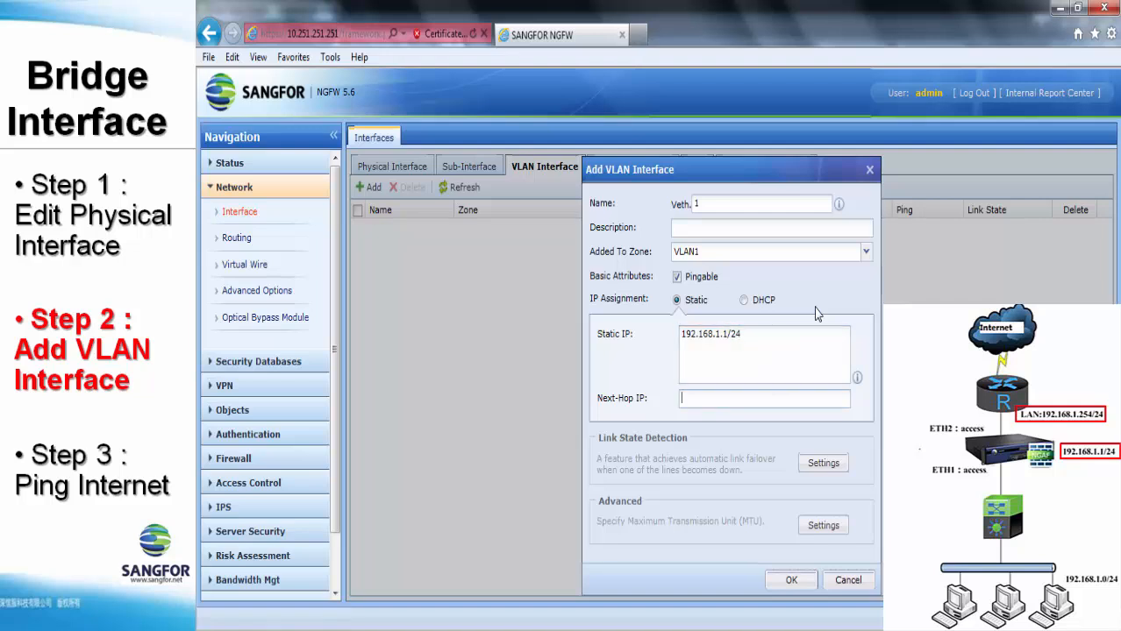
text(192.1)
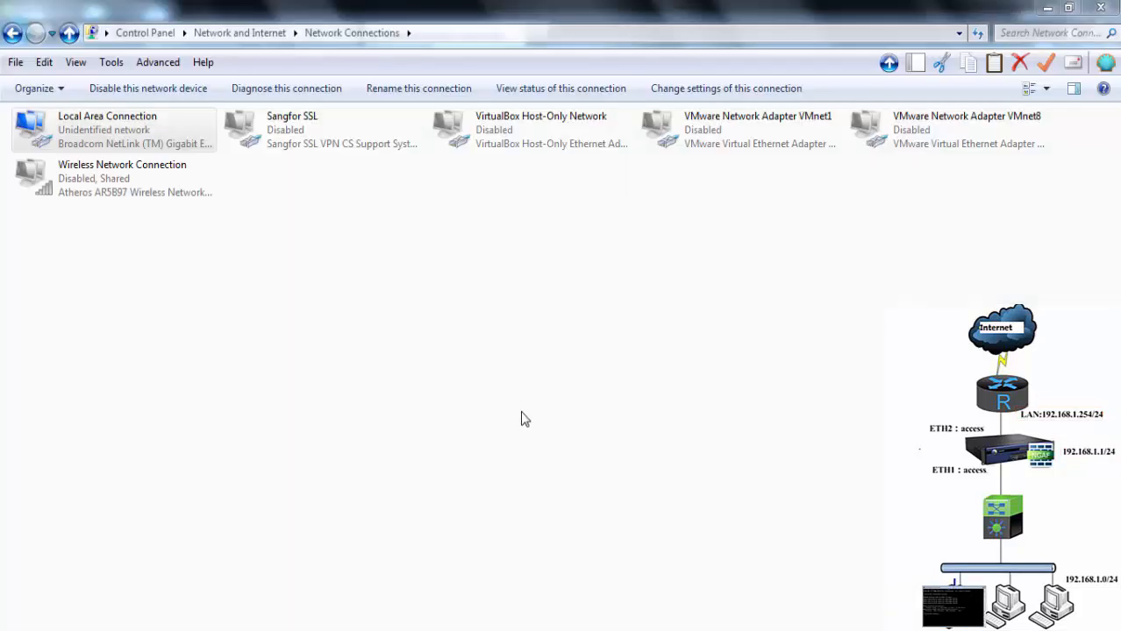
- Set the Local Area Connection's IPv4 address to 192.168.1.52
click(114, 128)
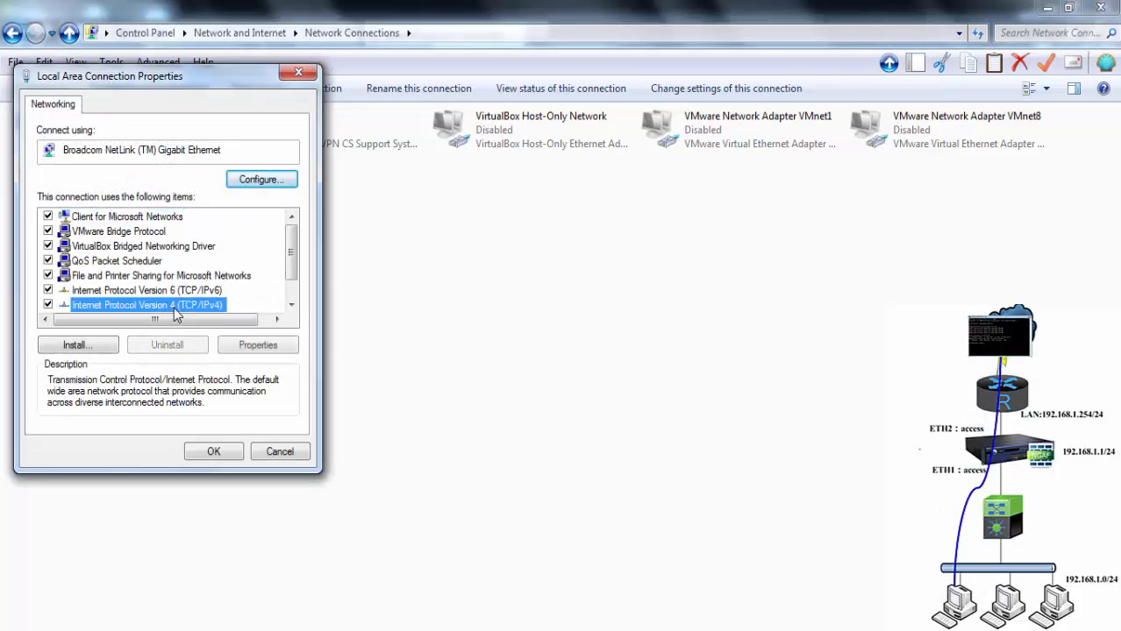
click(258, 344)
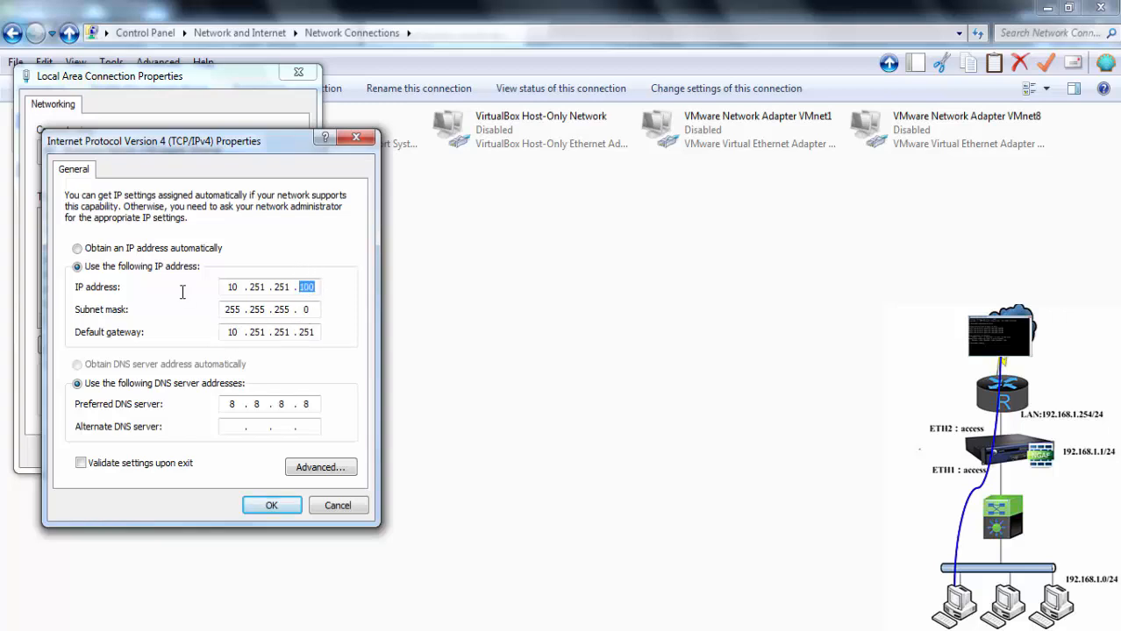
text(19 . . .)
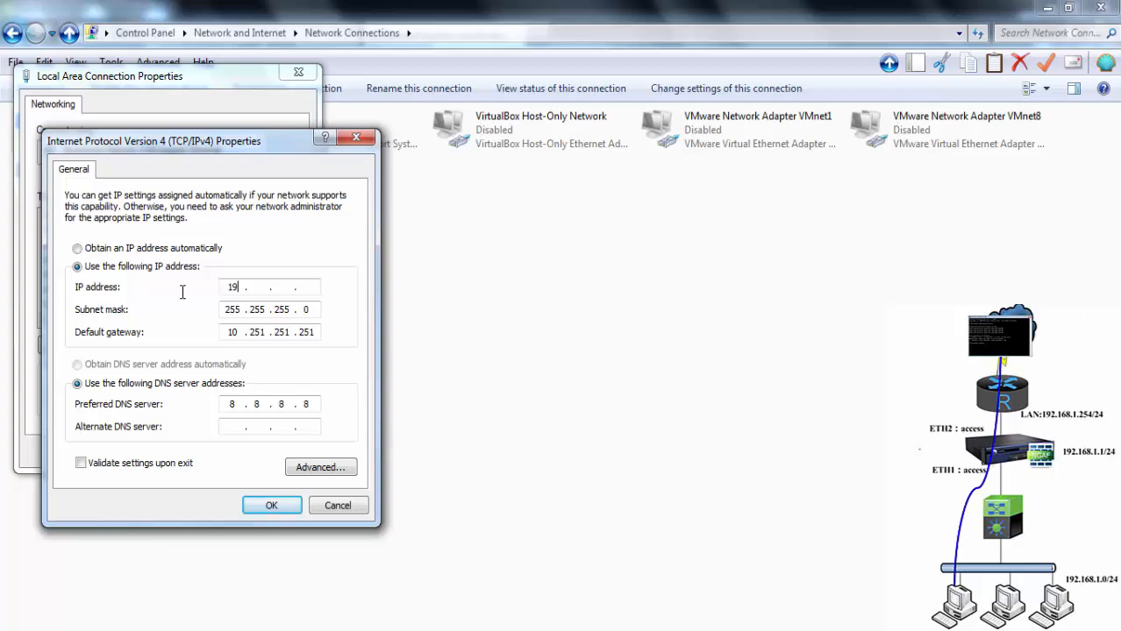
text(92.168.1.)
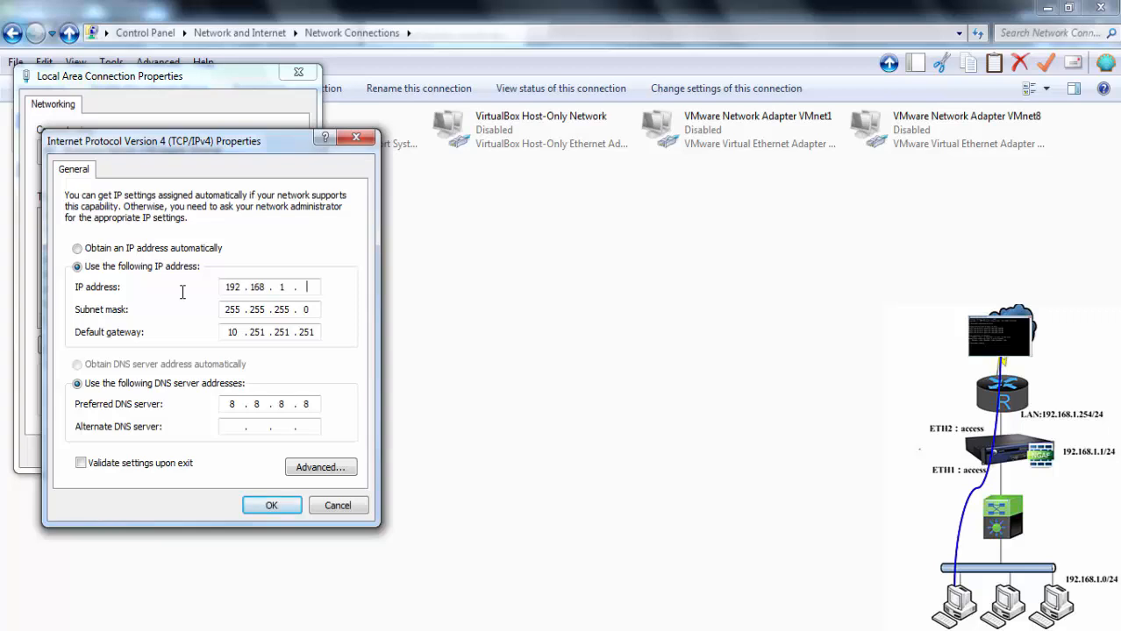
text(5)
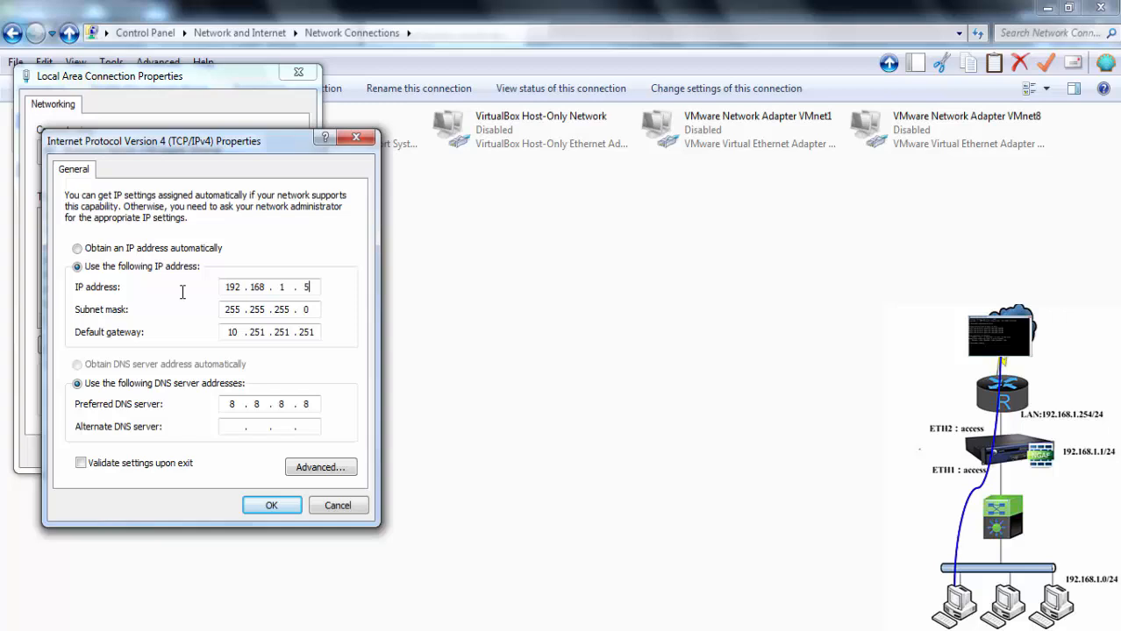
text(2)
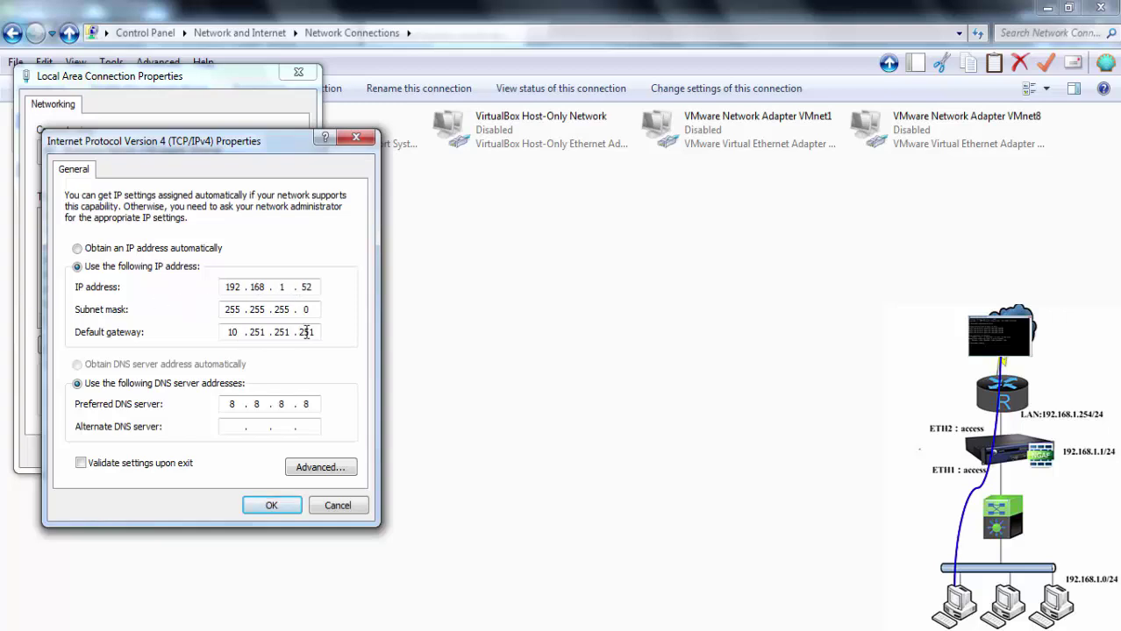
- Replace the default gateway with 192.168.1.254 and apply the settings
triple_click(232, 331)
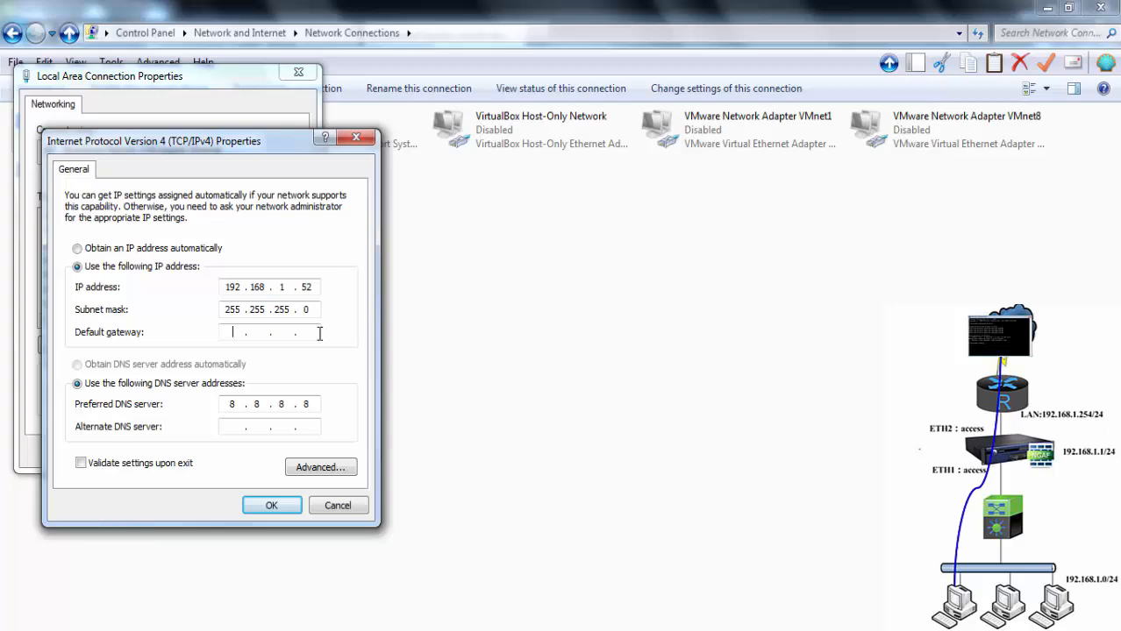
text(192.168.1)
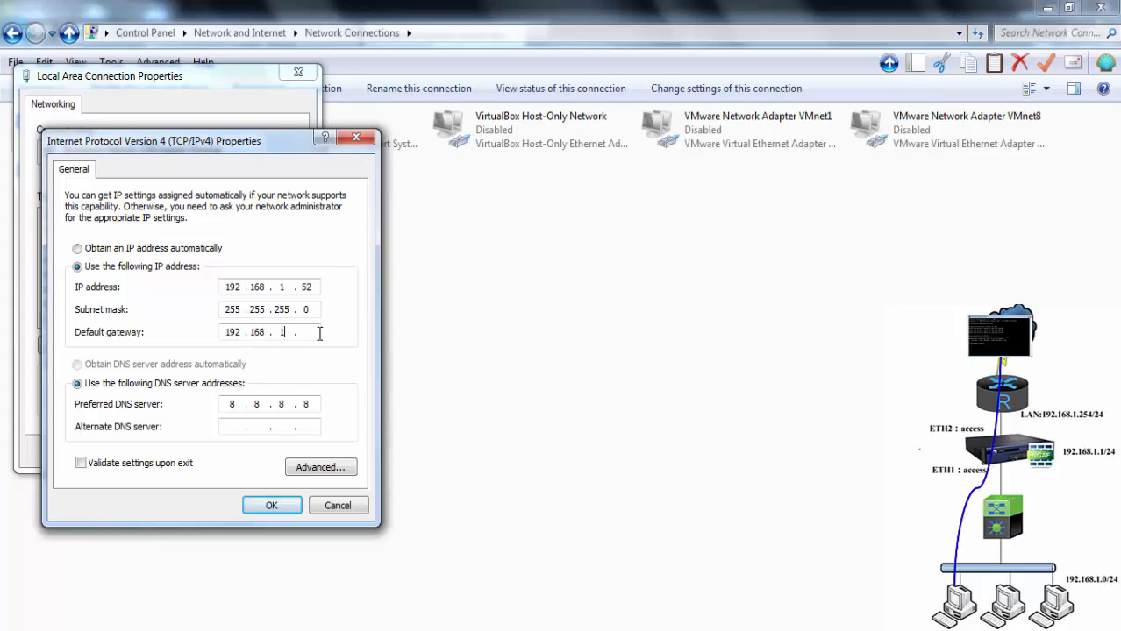
text(2)
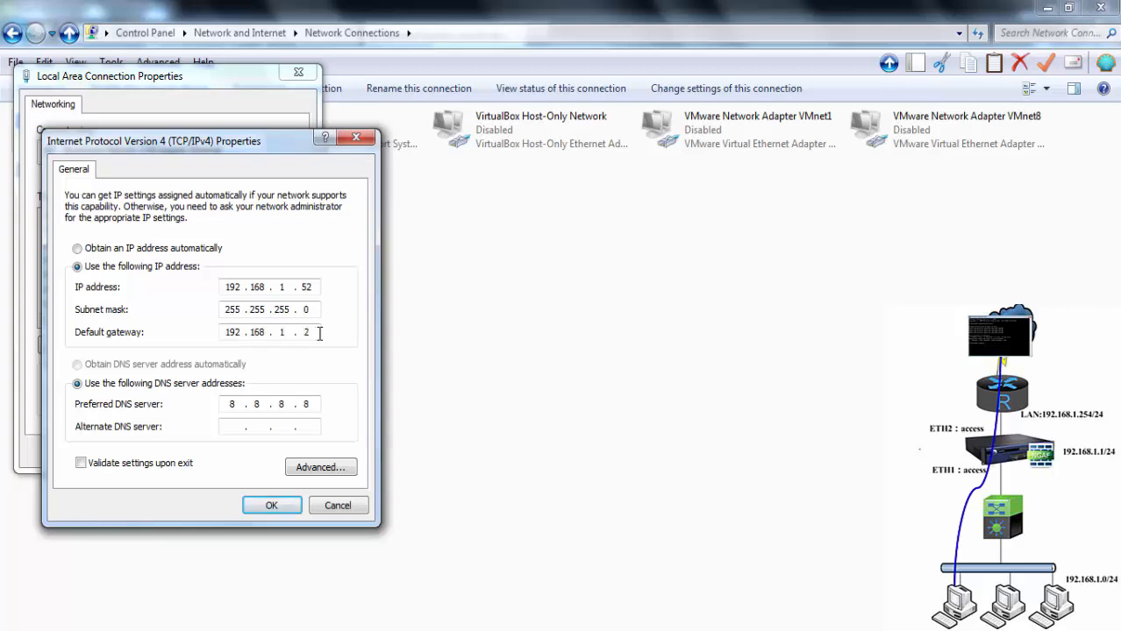
text(254)
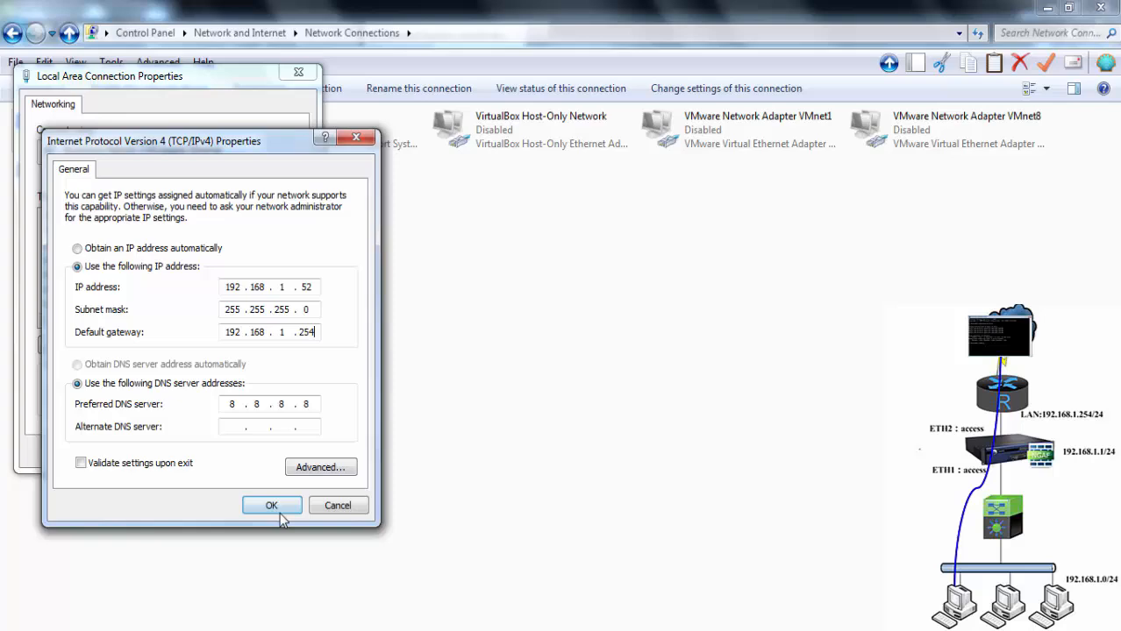
click(271, 505)
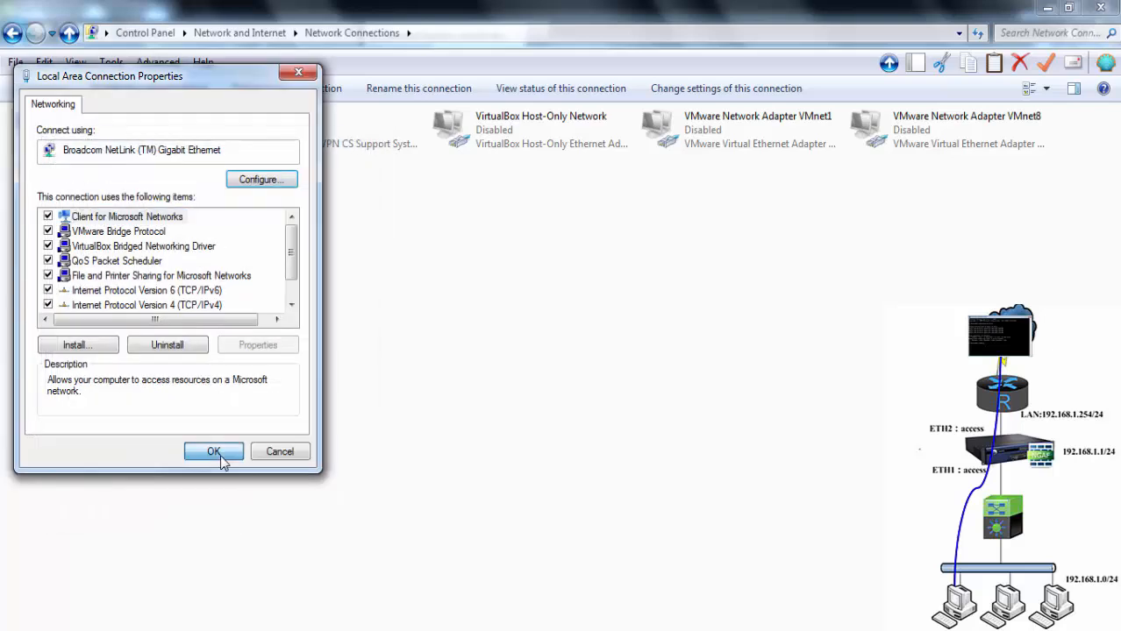
click(213, 451)
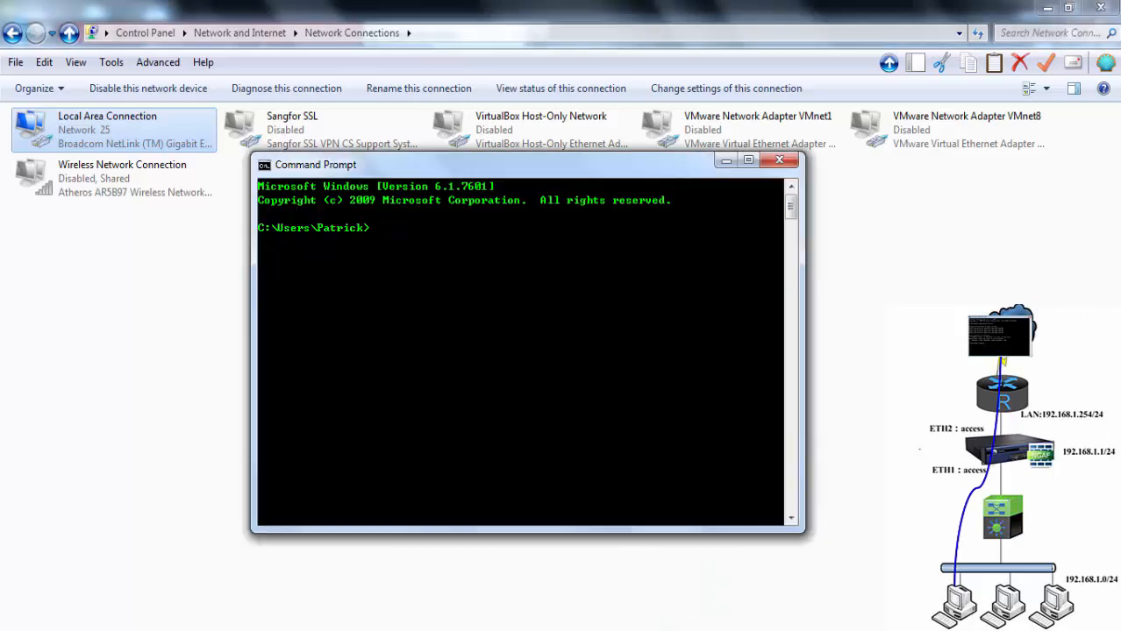
- Run ping 192.168.1.254 to test the gateway
text(pi)
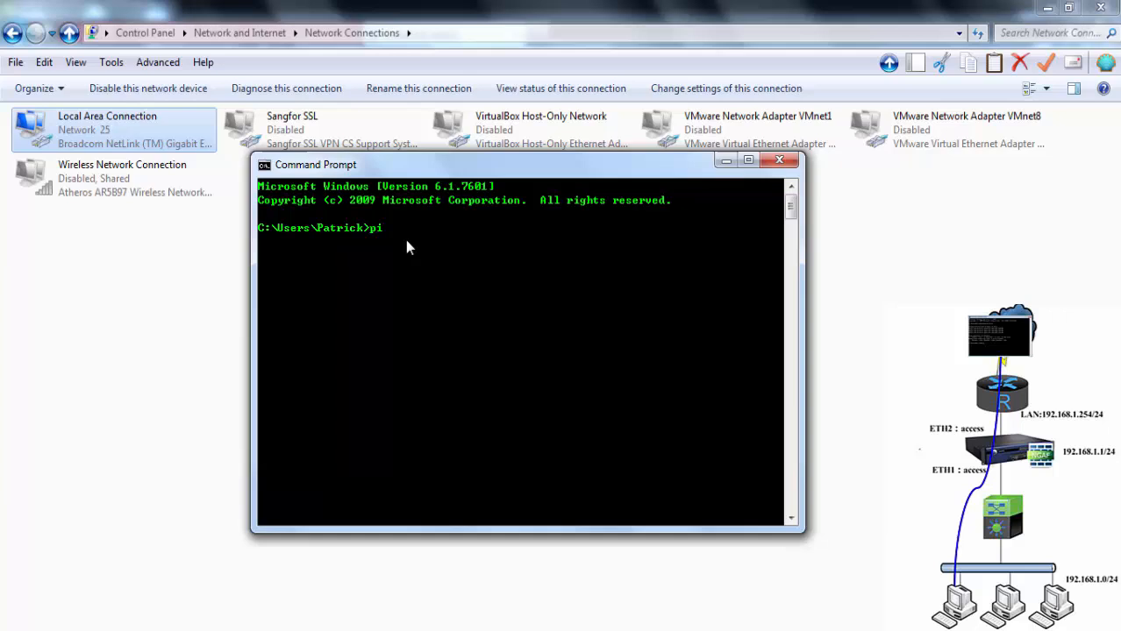
text(ng 192.)
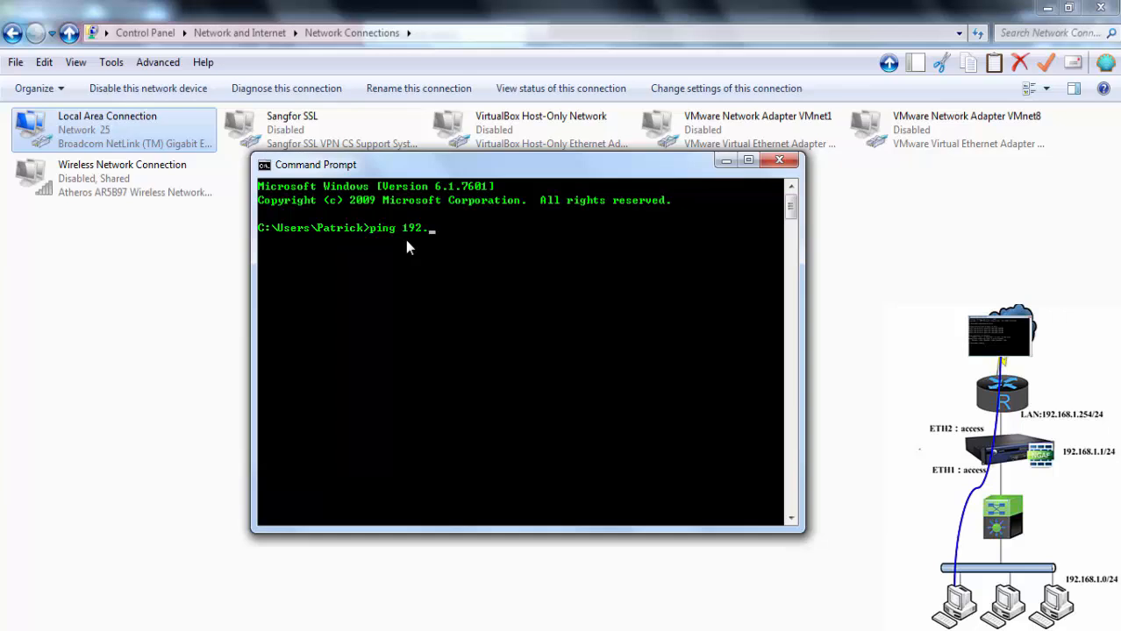
text(168)
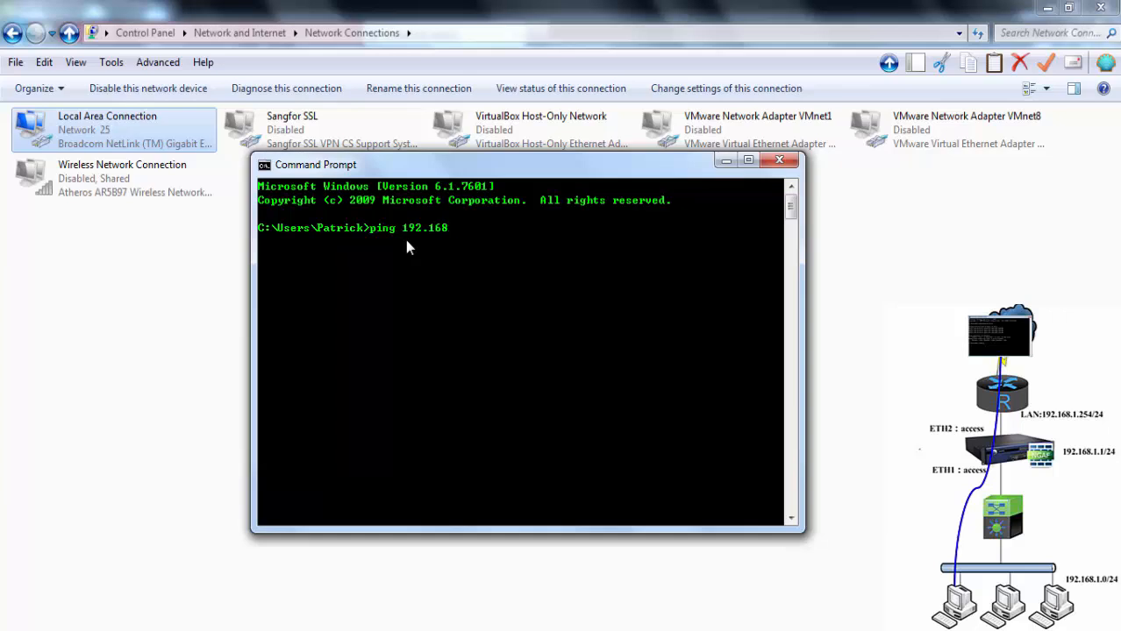
text(.1.254)
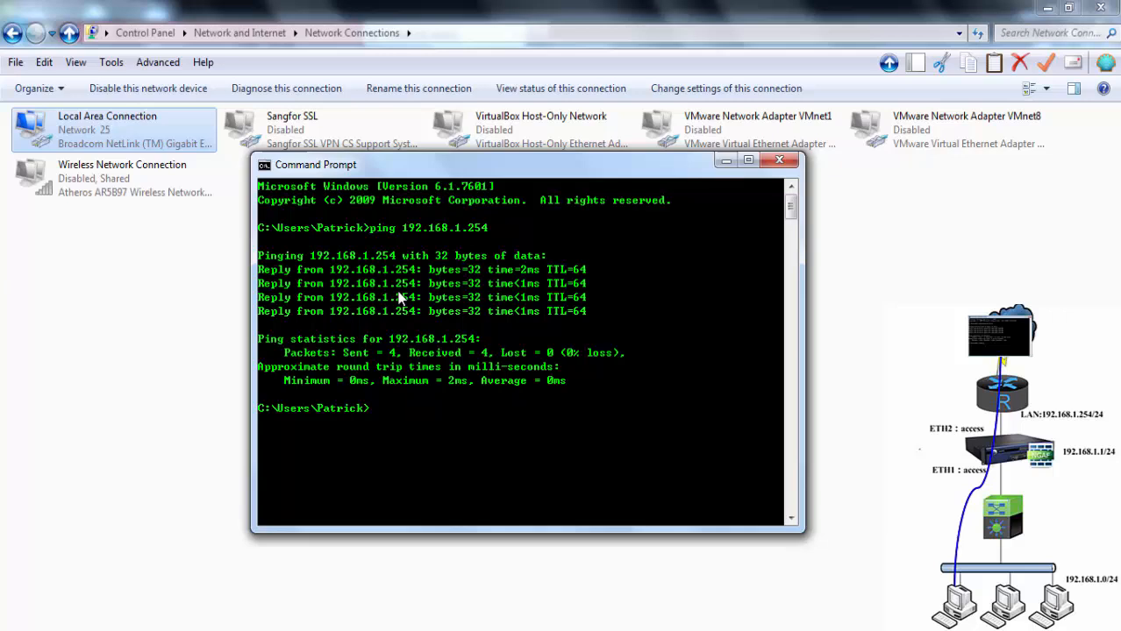
mouse_move(526, 296)
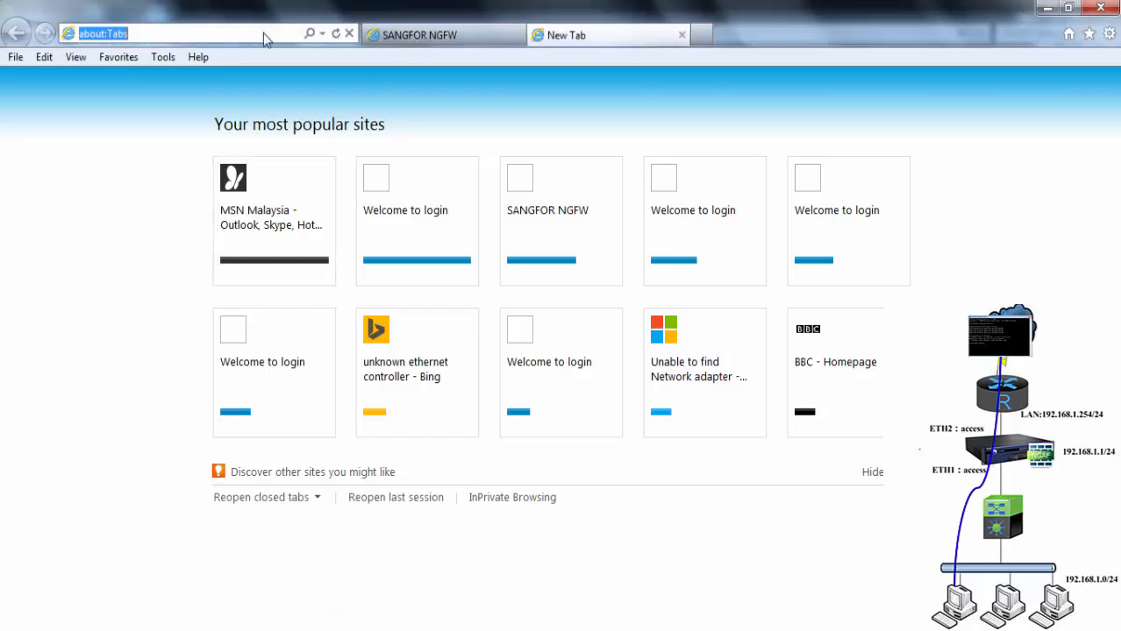
text(www.google.com/)
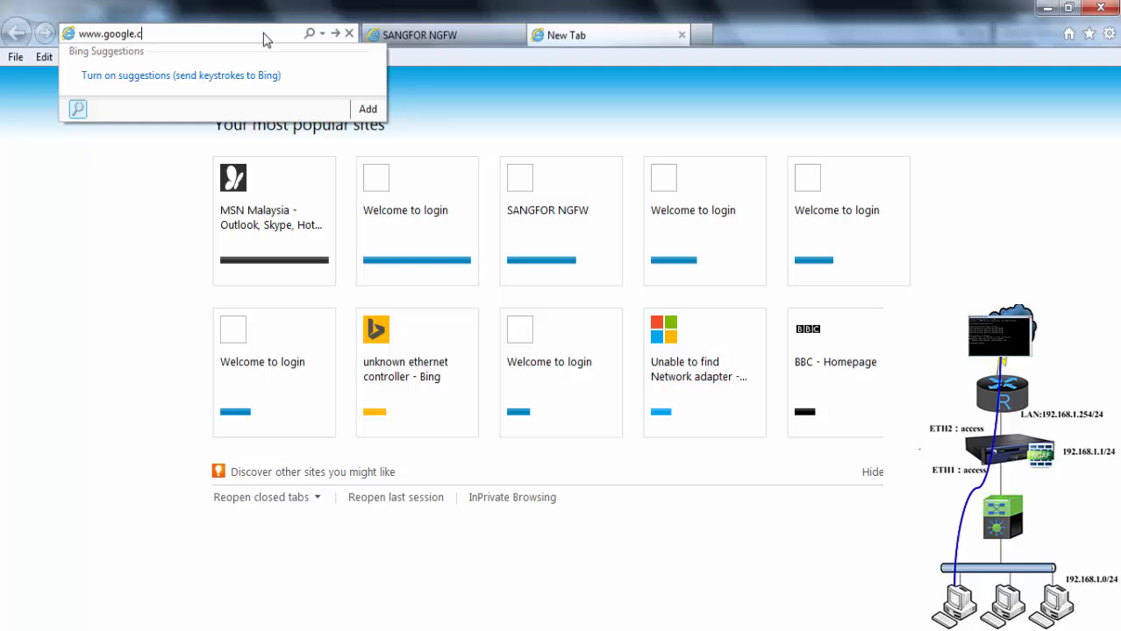
key(Return)
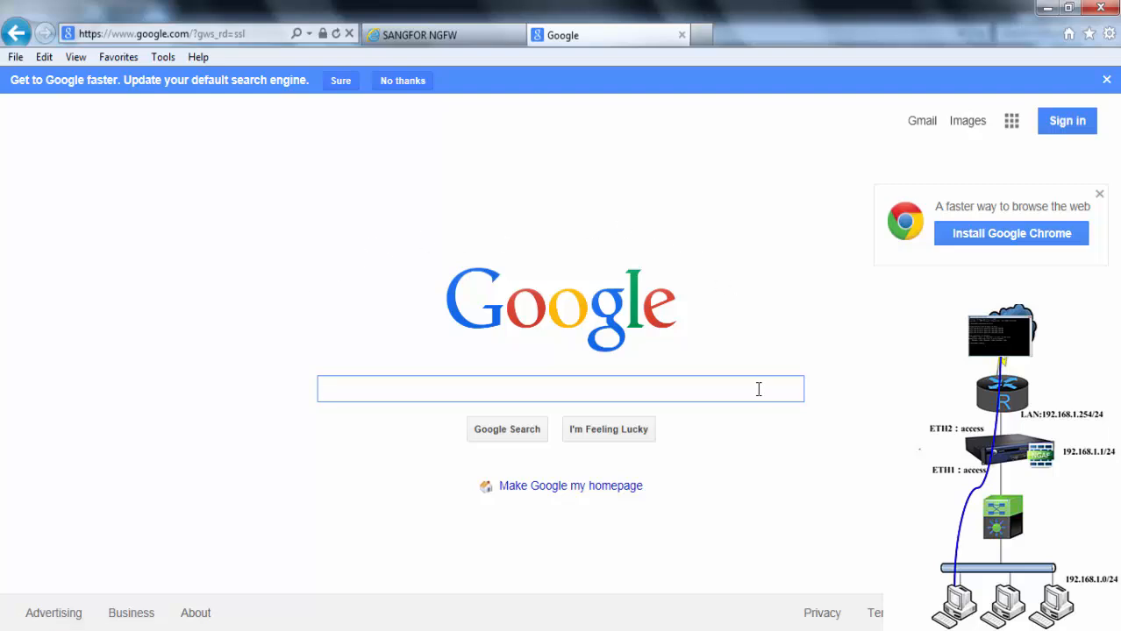
mouse_move(443, 363)
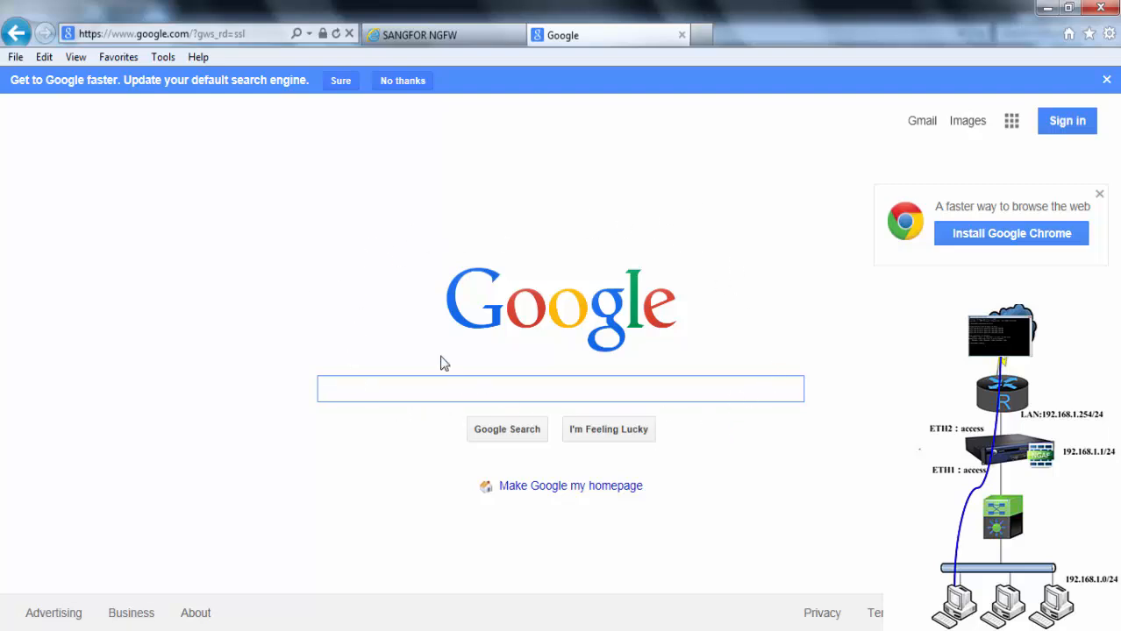